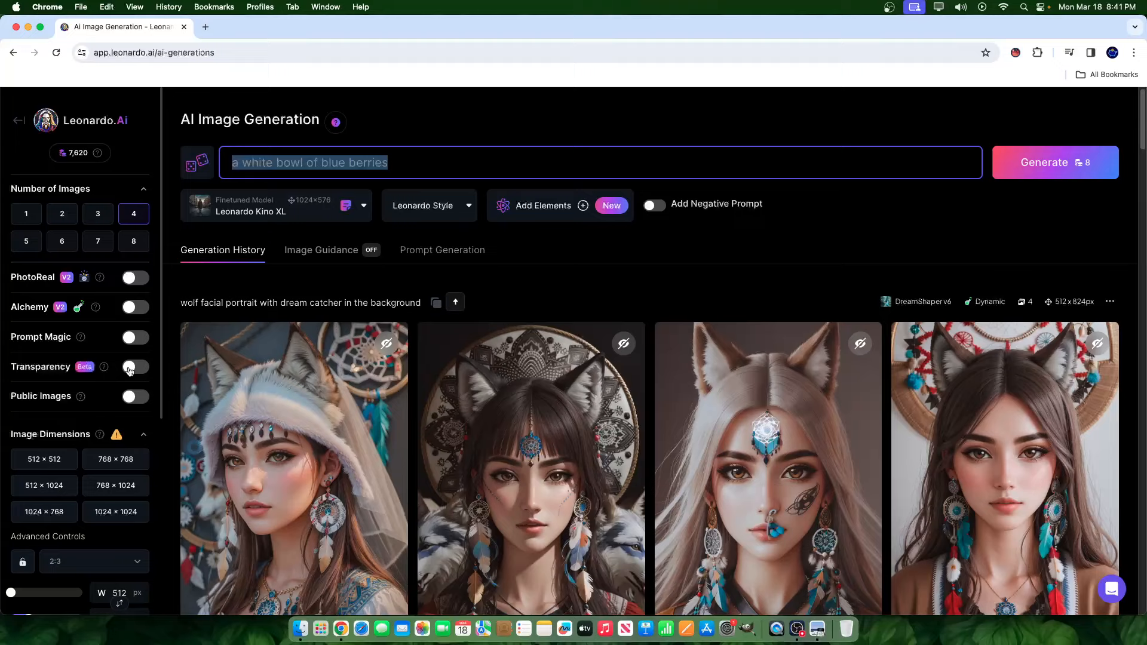
# - Enable Transparency (Beta) for the Leonardo Kino XL blueberry-bowl generation
pyautogui.click(135, 367)
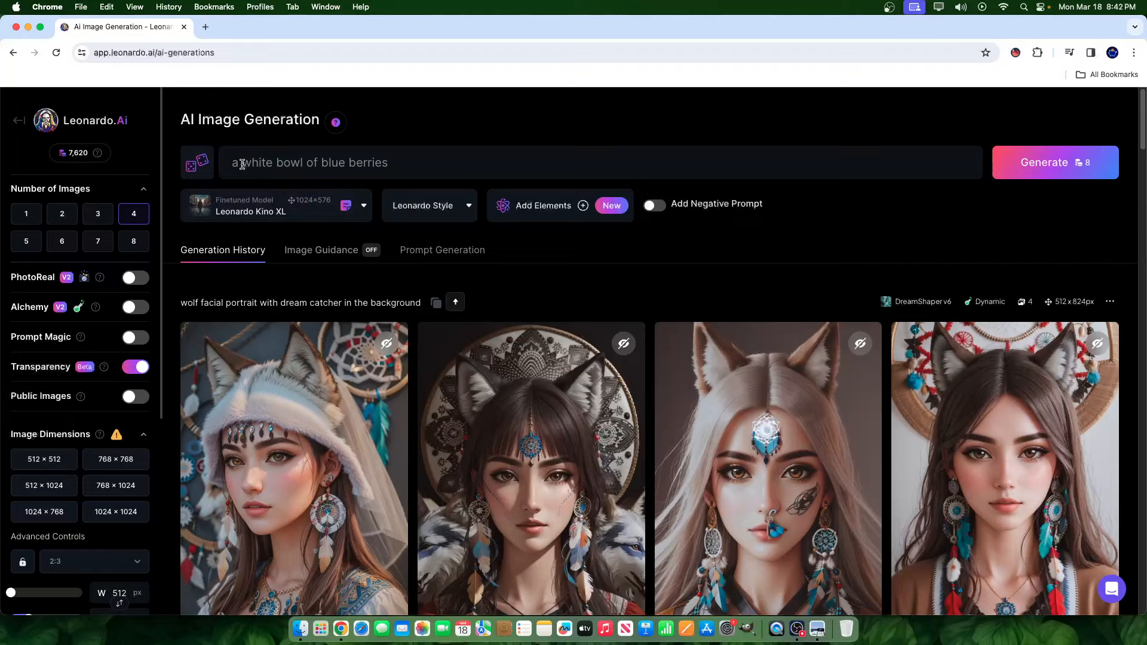
# - Turn Transparency off and switch PhotoReal on with Alchemy and the Cinematic style
pyautogui.click(135, 367)
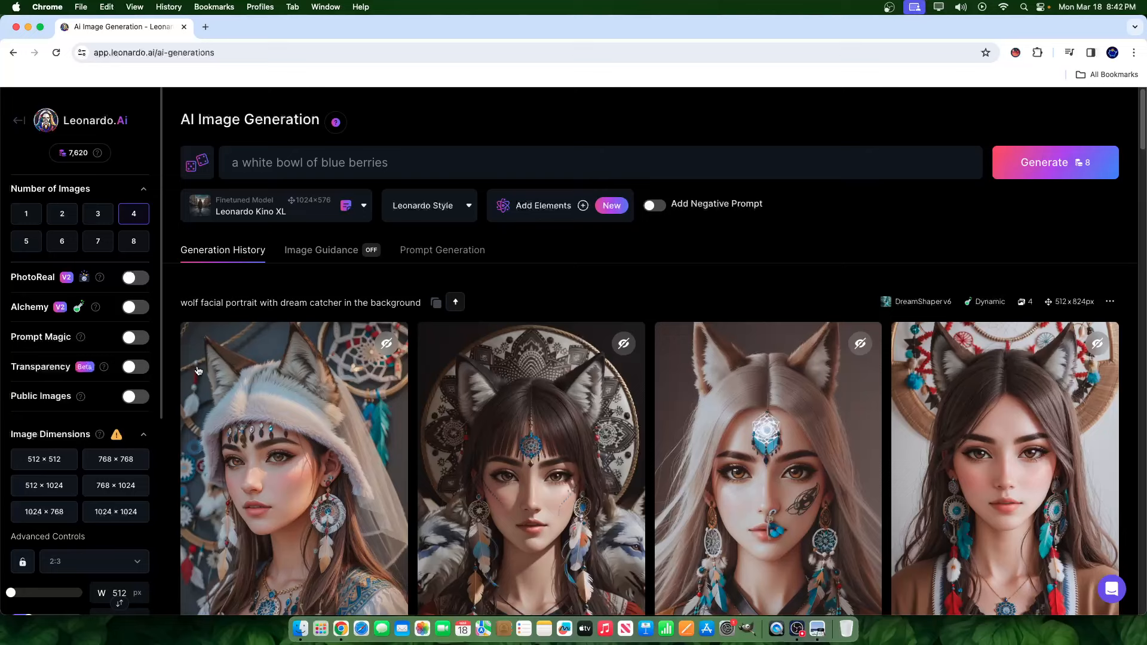
pyautogui.click(135, 277)
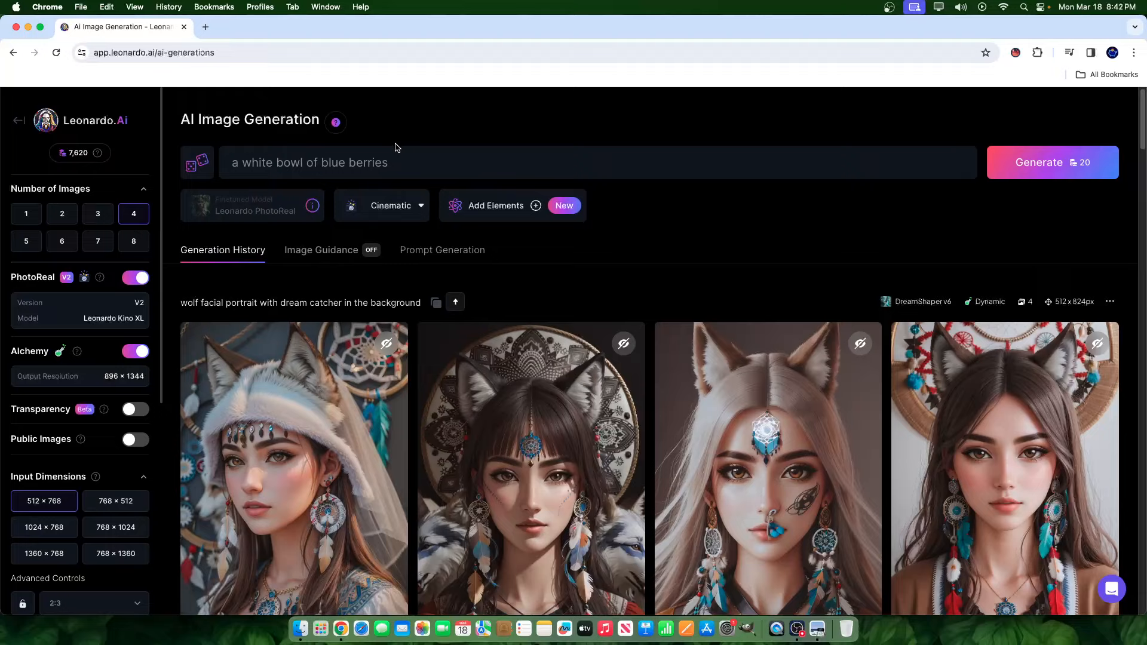
pyautogui.moveTo(466, 125)
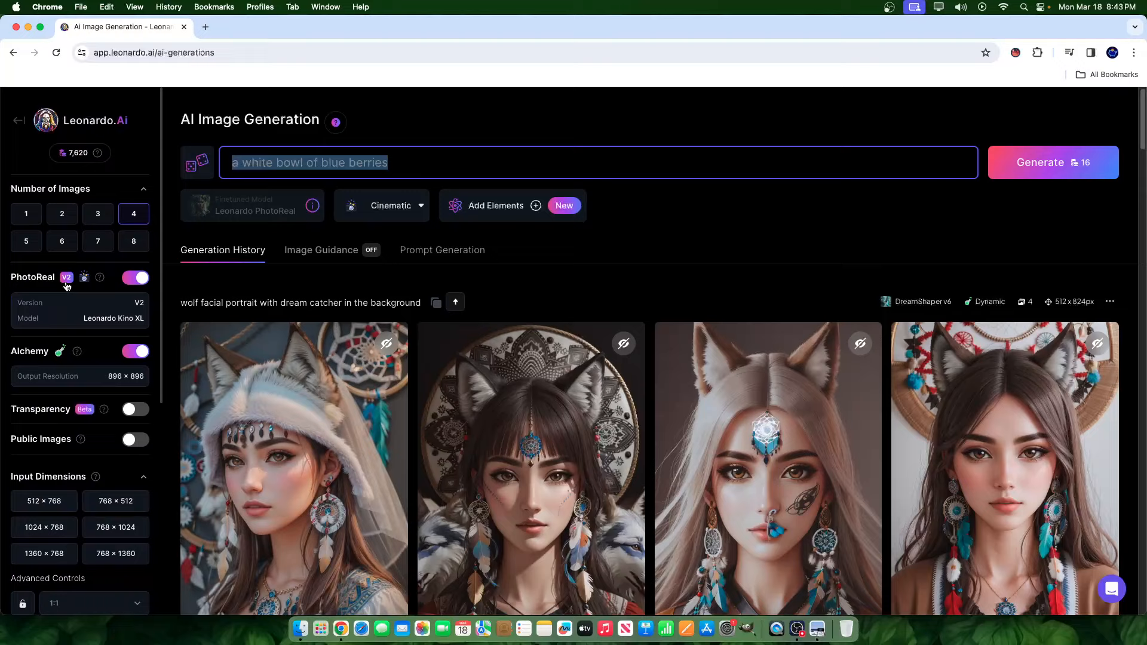
# - Generate a PhotoReal batch of the blueberry bowl, then a second batch with Transparency on
pyautogui.click(1052, 162)
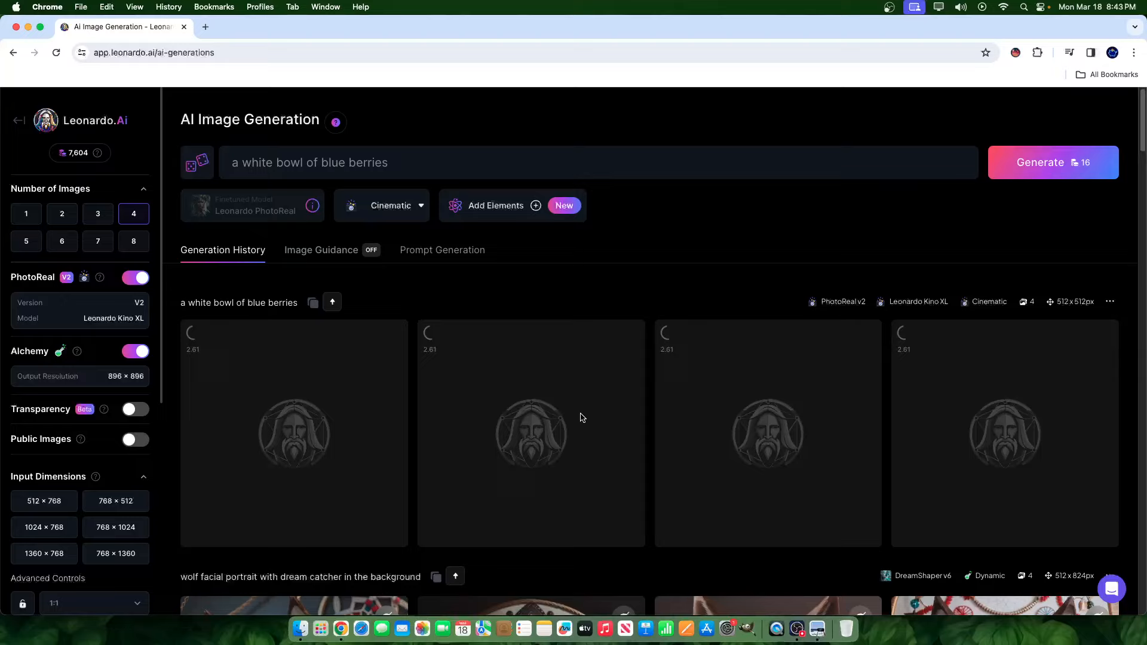
pyautogui.click(135, 409)
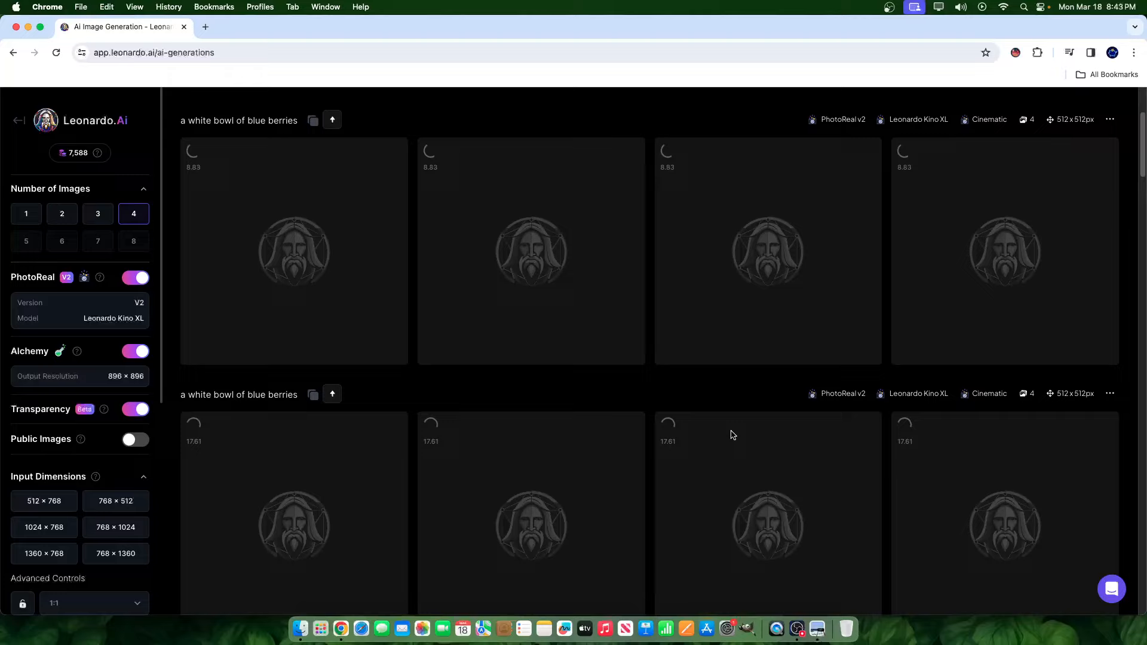
pyautogui.scroll(-3)
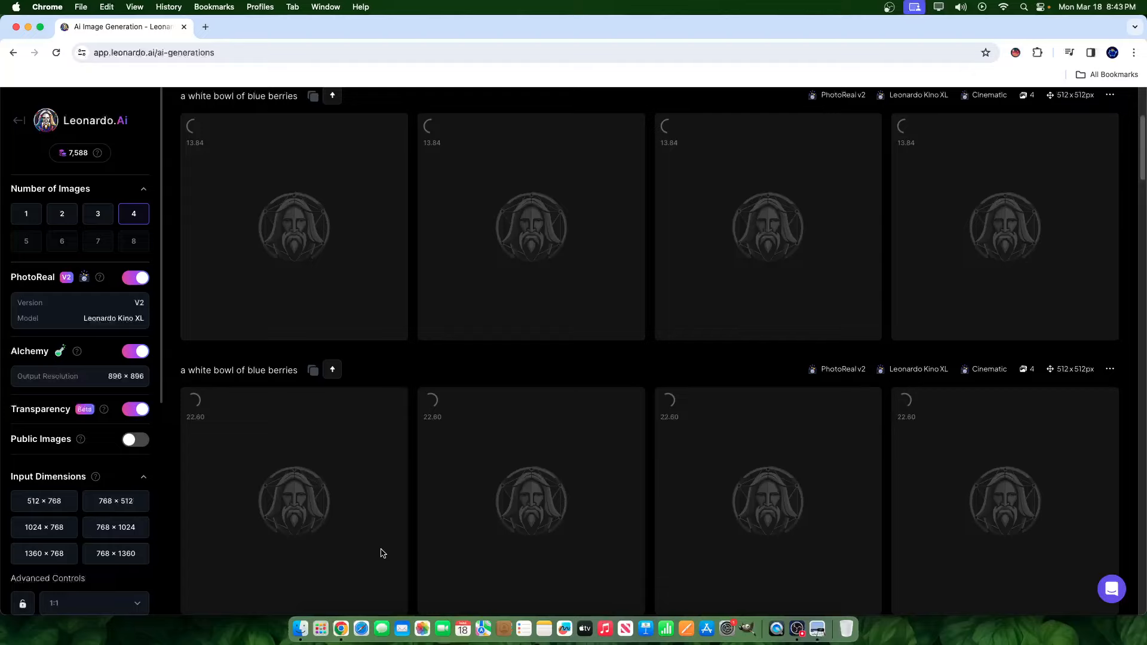
pyautogui.scroll(-3)
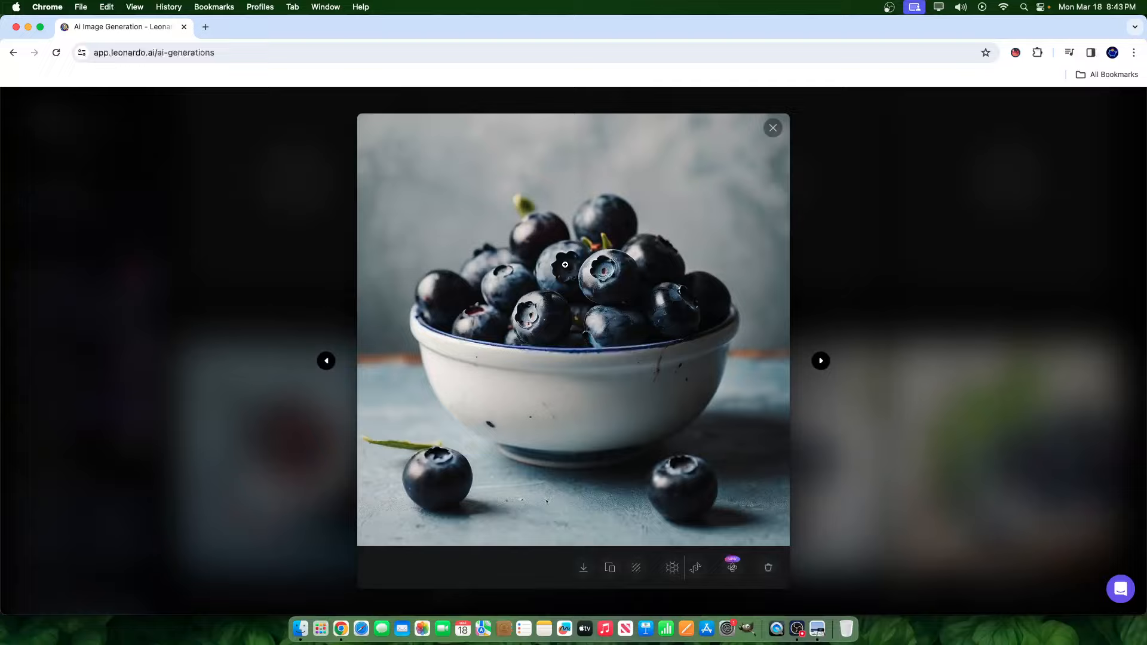
pyautogui.click(821, 361)
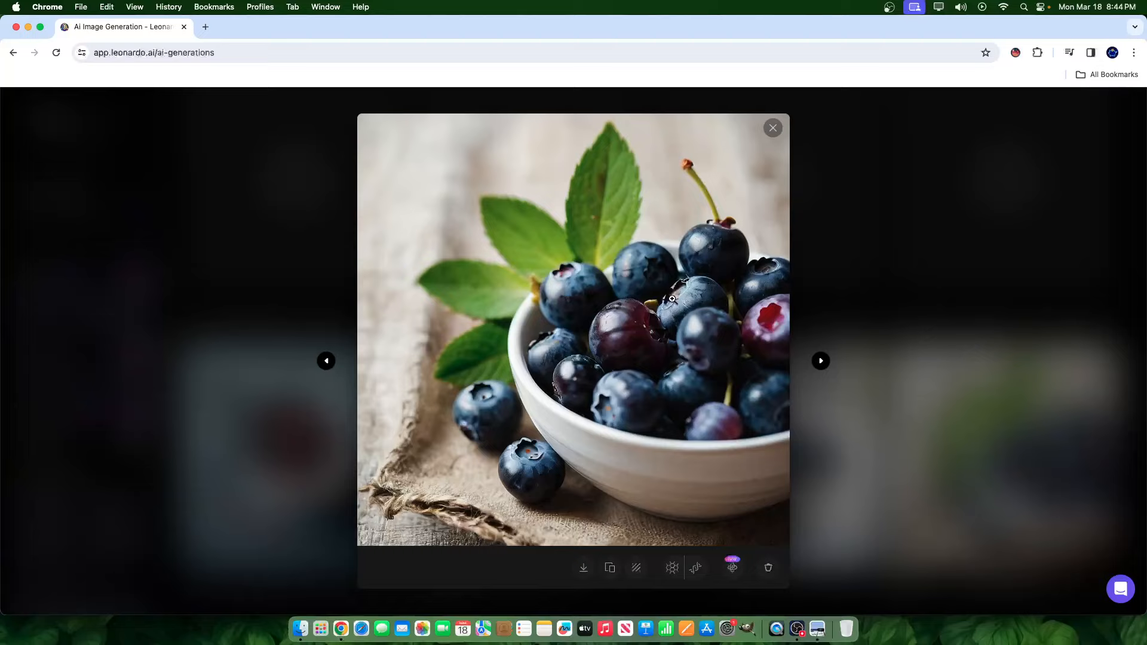
pyautogui.click(820, 362)
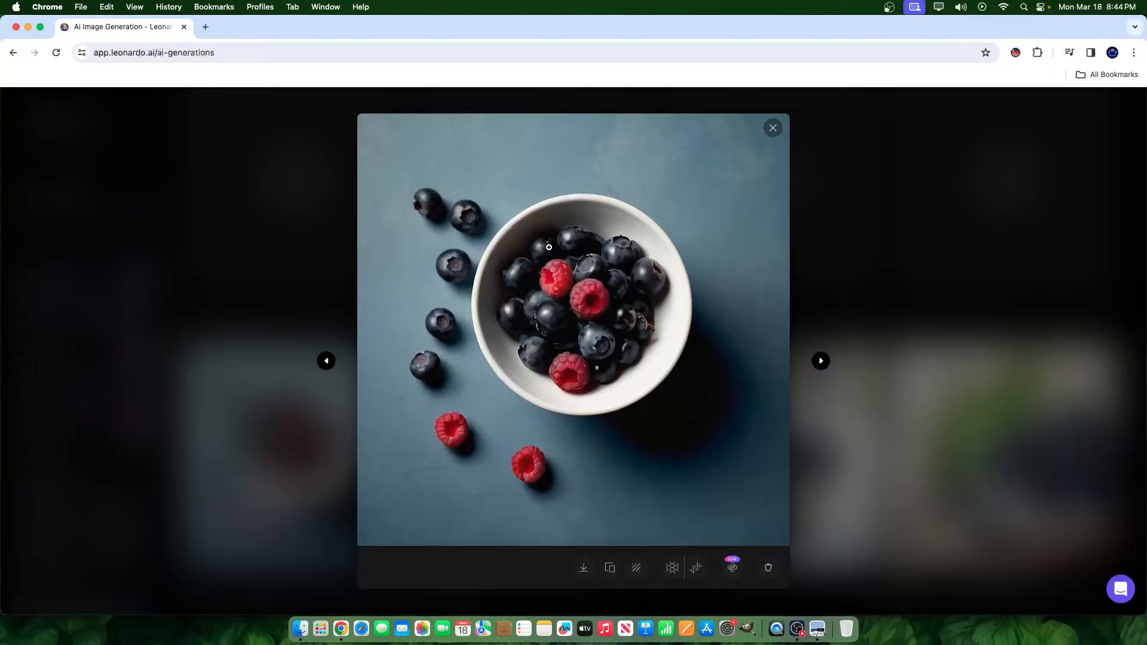
pyautogui.click(773, 128)
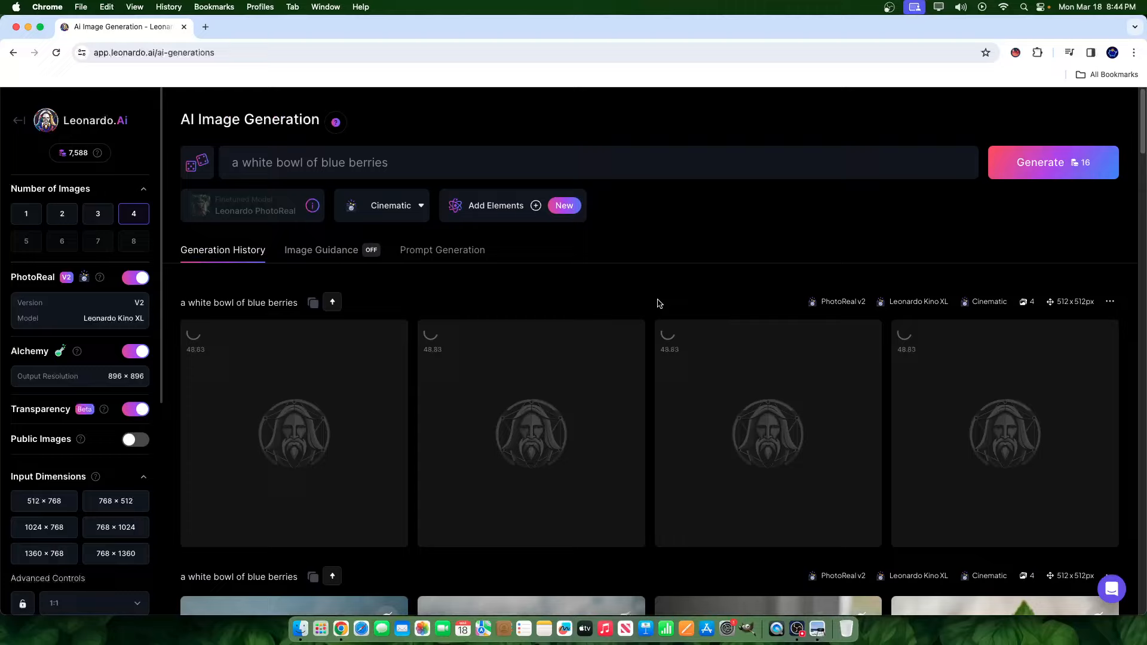
pyautogui.scroll(-3)
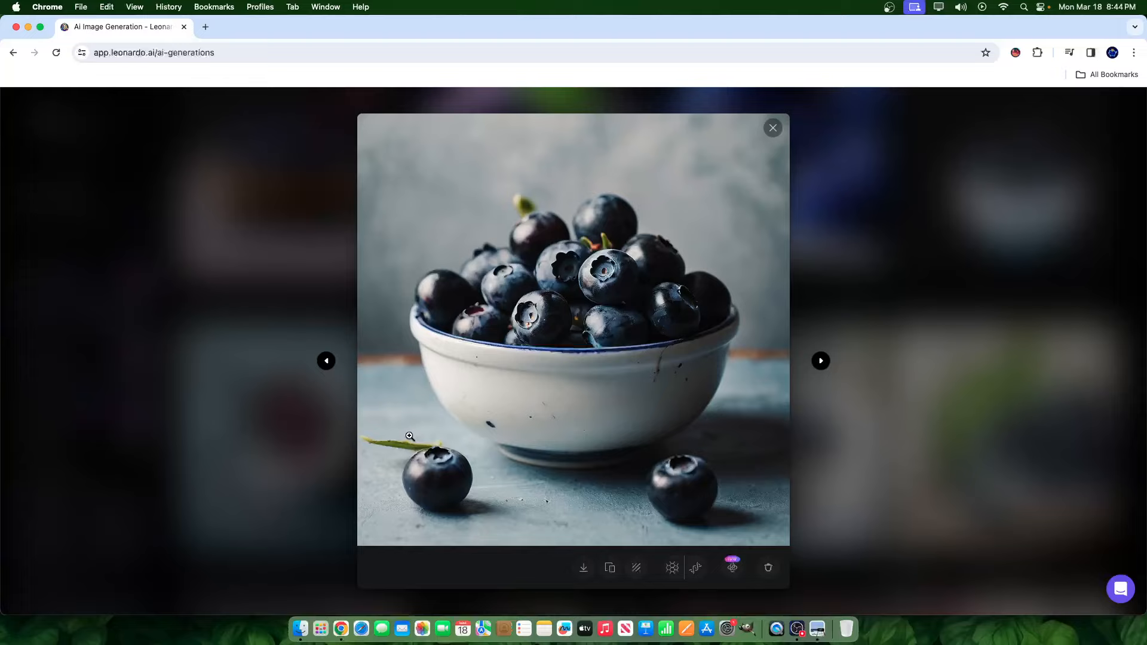
pyautogui.moveTo(849, 226)
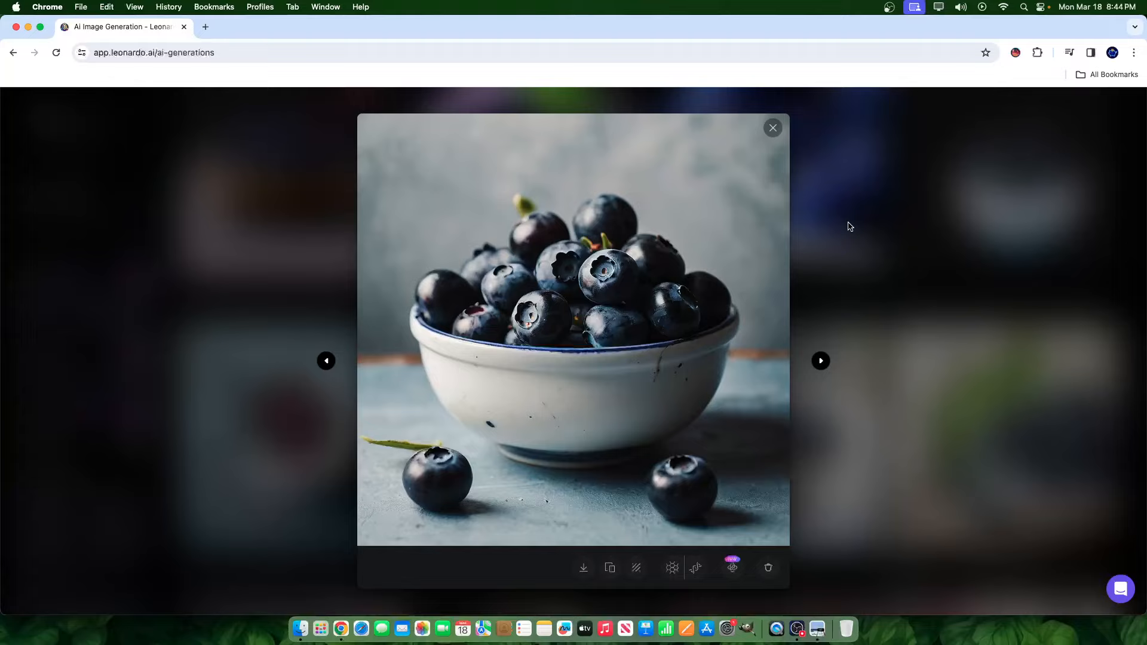
# - Browse the newest batch's white bowl and berry close-up images full-size, then return to the history
pyautogui.click(772, 128)
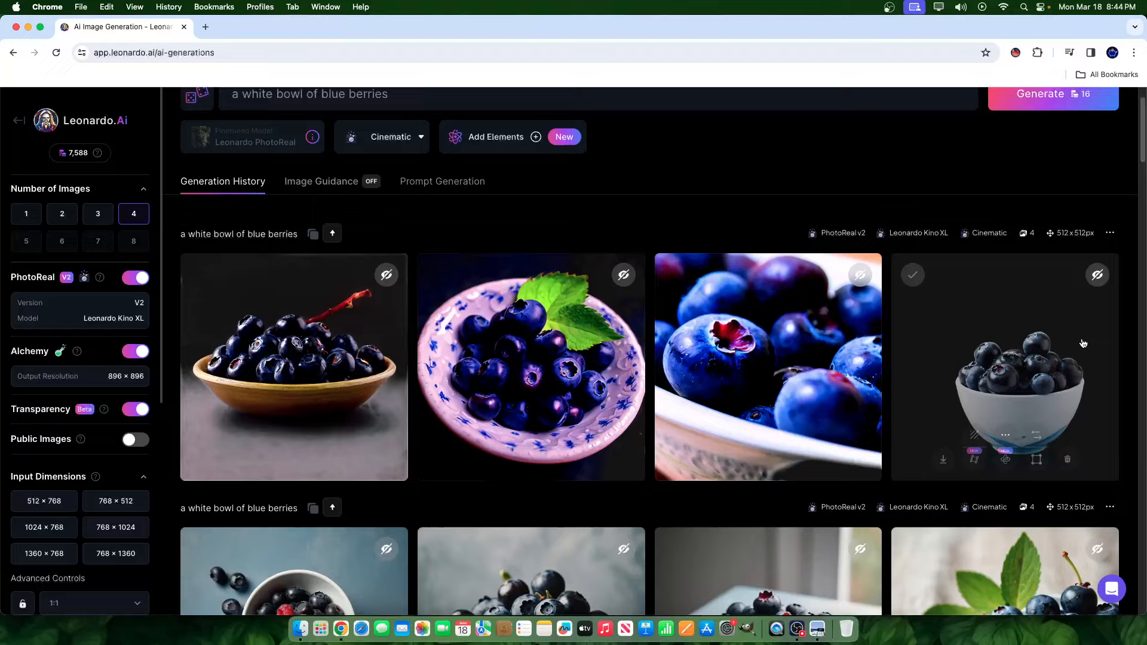
pyautogui.click(1006, 366)
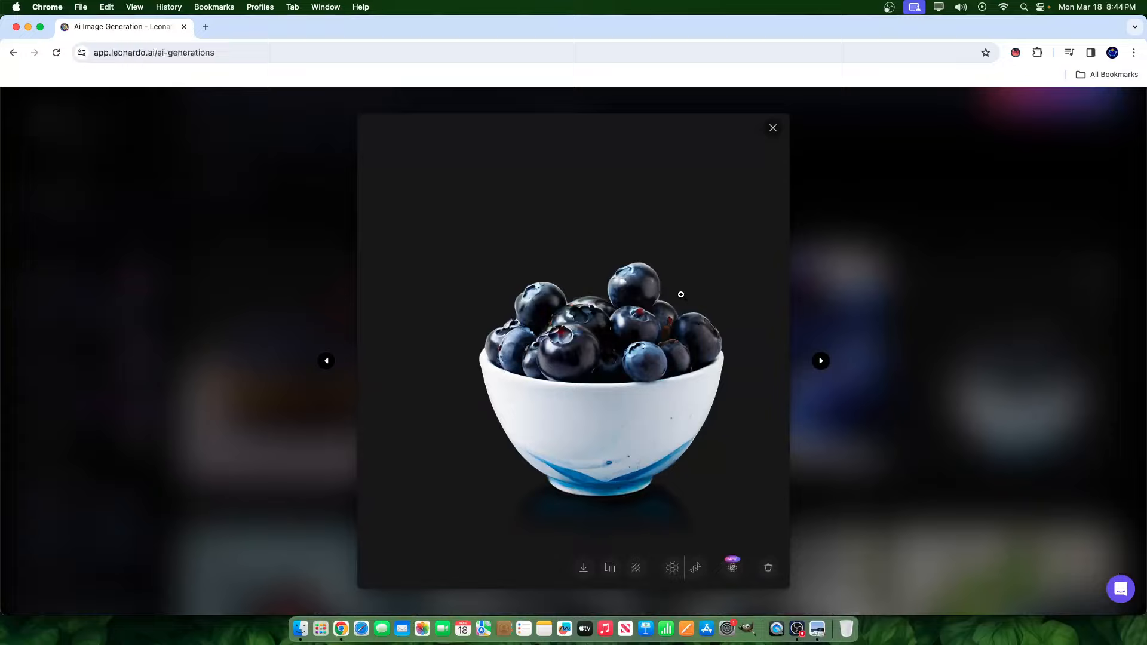
pyautogui.click(821, 361)
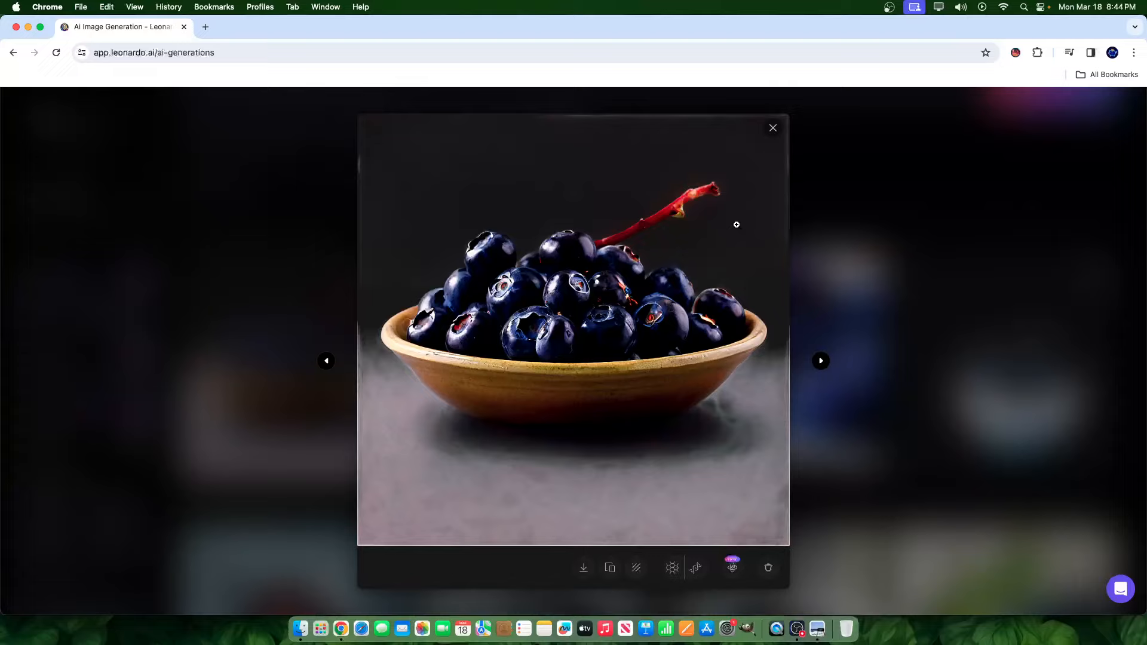
pyautogui.moveTo(506, 478)
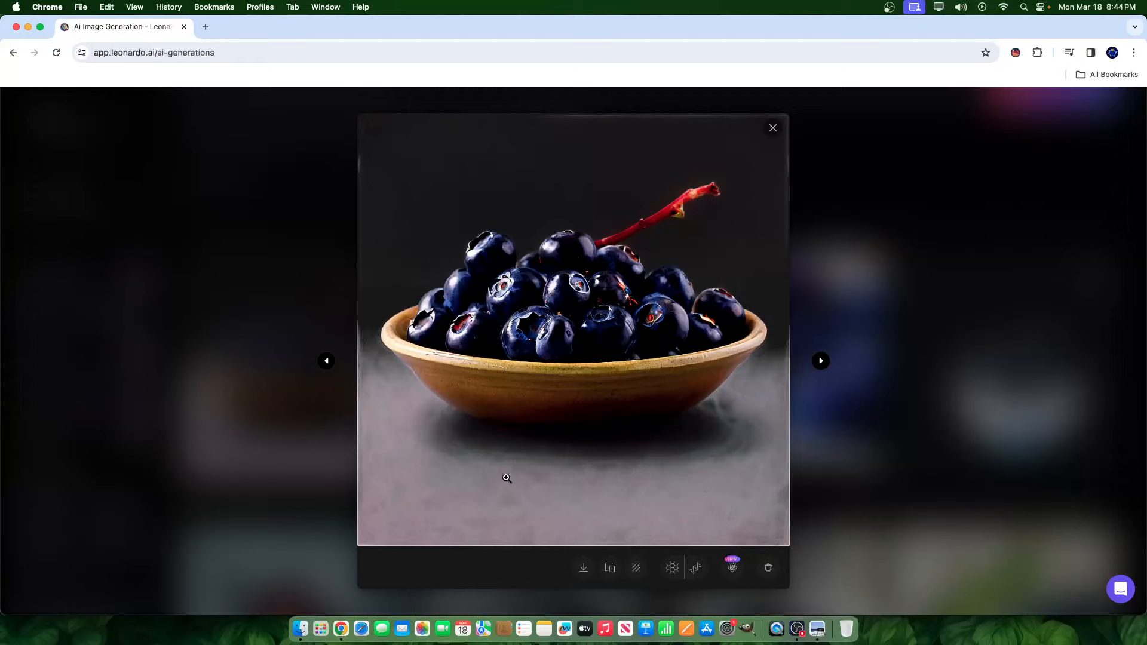
pyautogui.moveTo(410, 367)
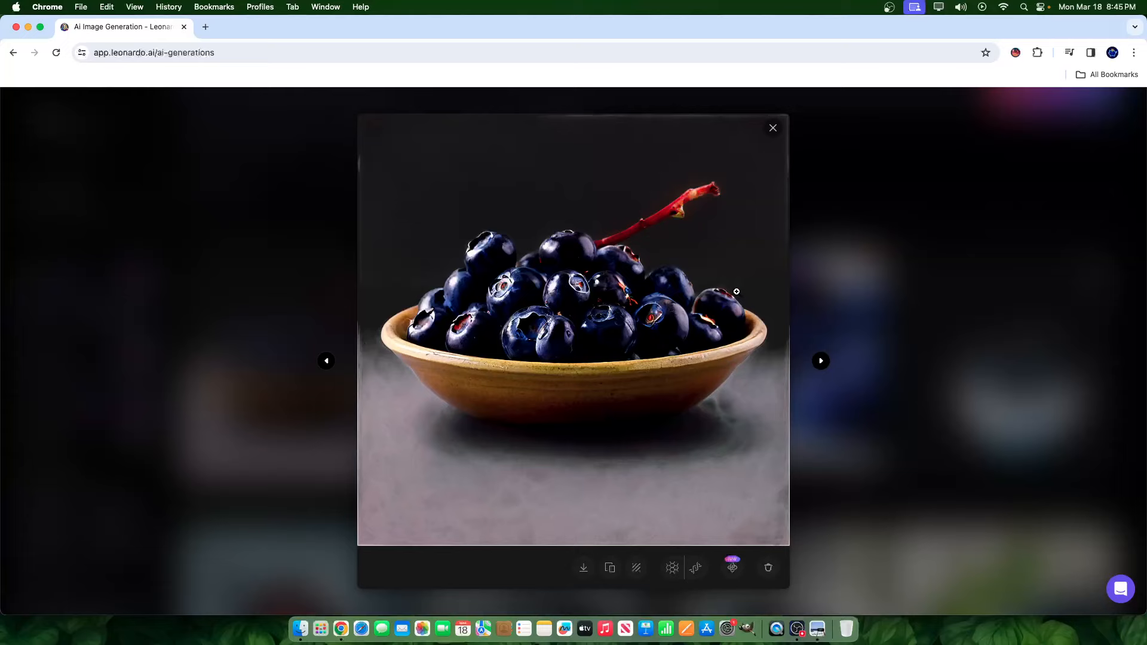
pyautogui.click(821, 361)
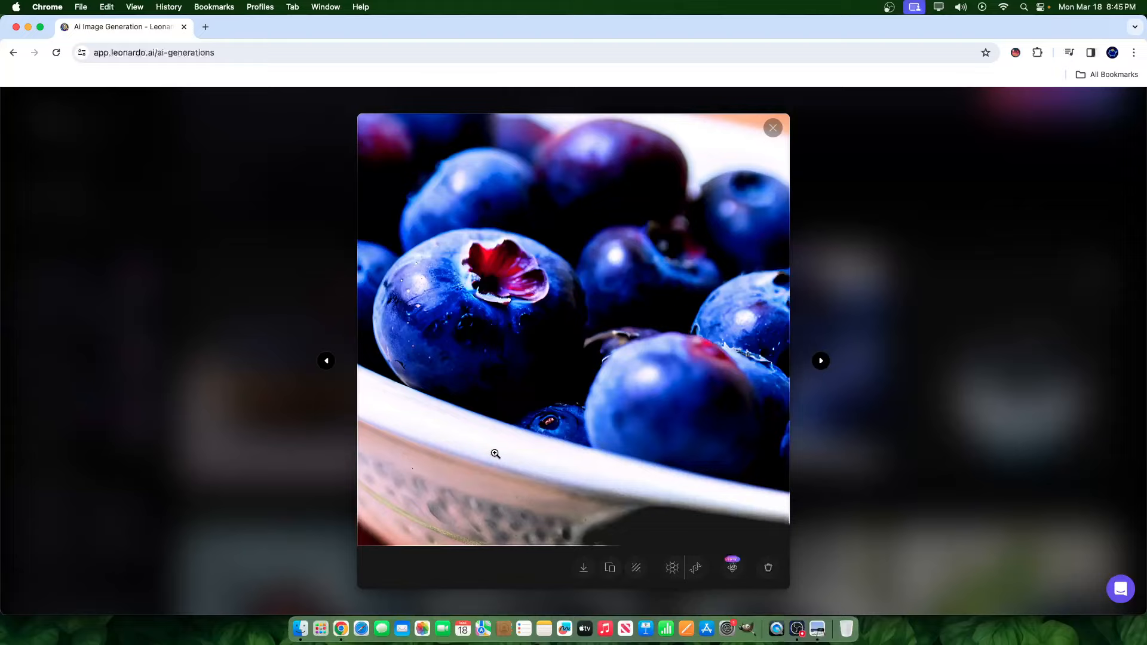
pyautogui.moveTo(551, 525)
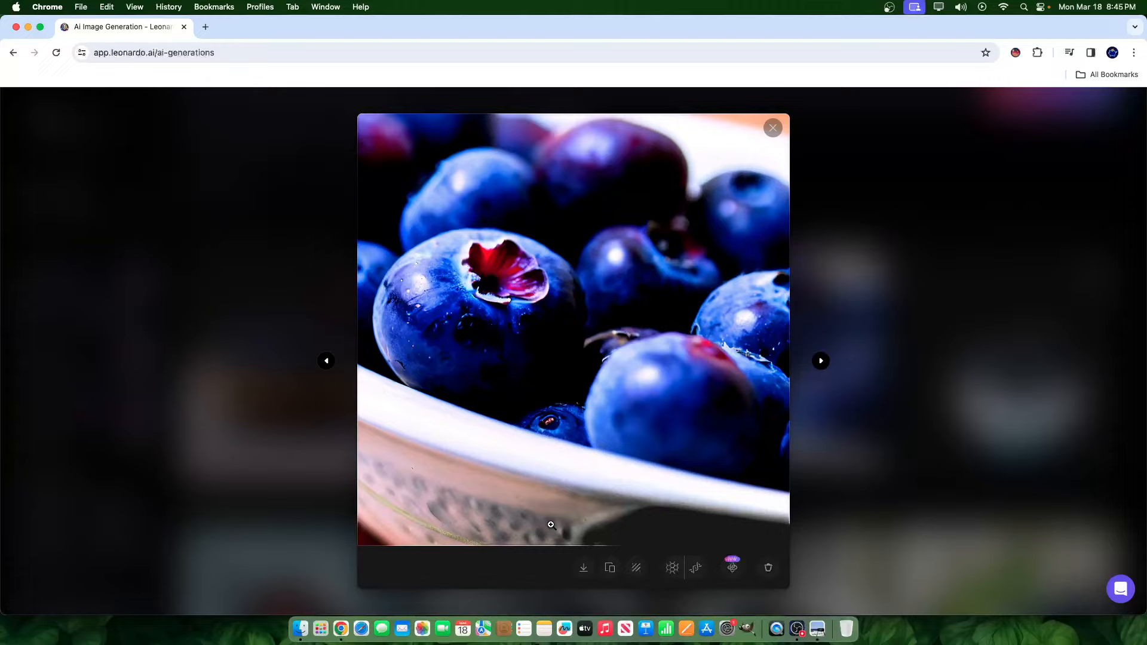
pyautogui.click(772, 128)
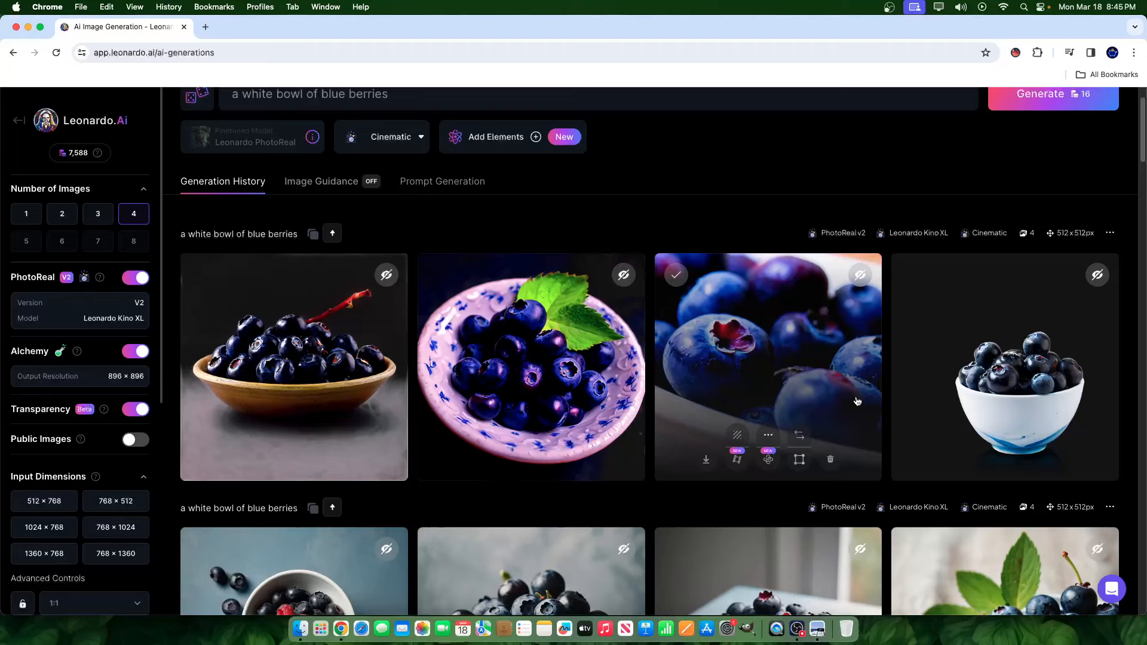
# - Enlarge a blueberry bowl image from the earlier batch and close it again
pyautogui.scroll(-3)
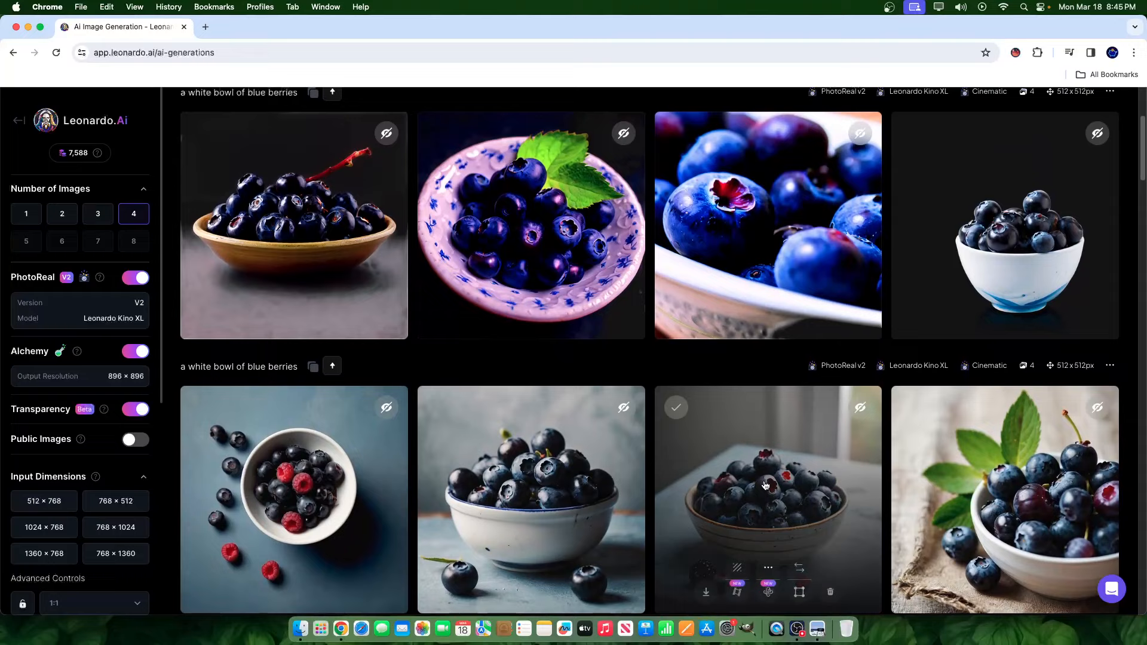
pyautogui.click(766, 486)
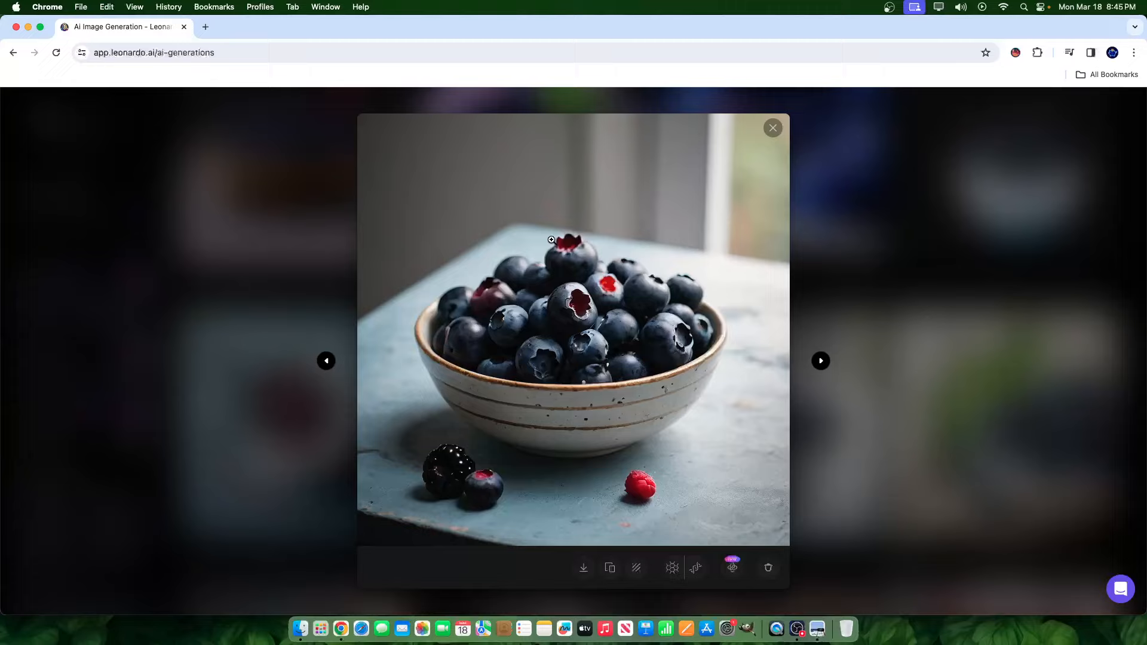
pyautogui.click(772, 128)
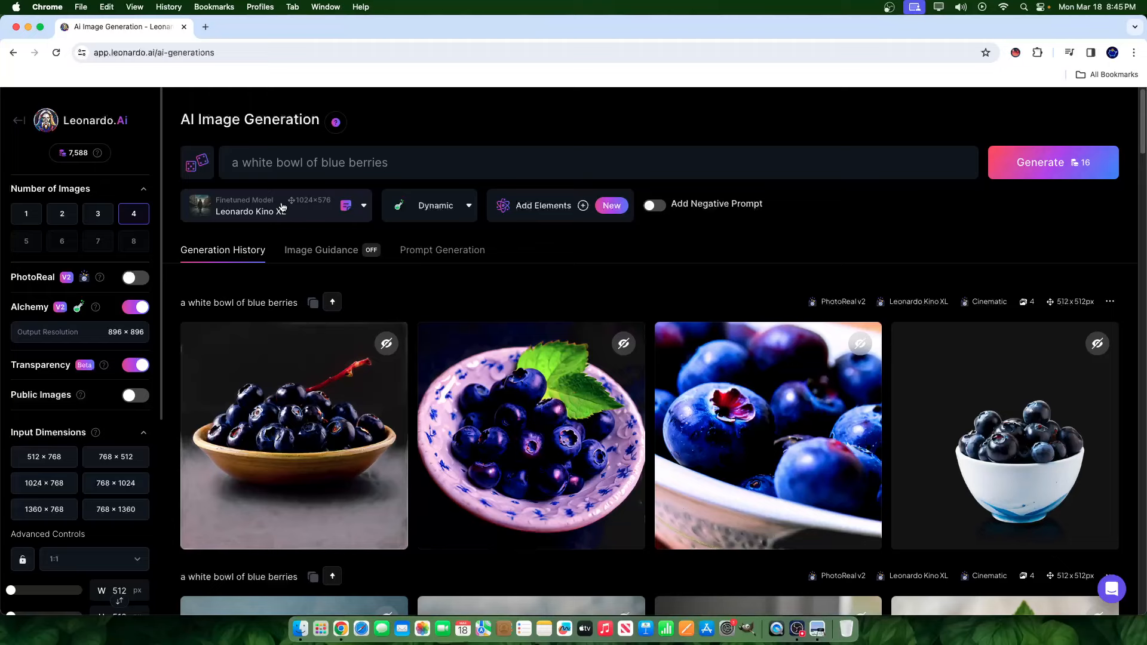
# - Remix the community's miniature schnauzer sticker image to load its prompt and Leonardo Diffusion XL settings
pyautogui.click(19, 120)
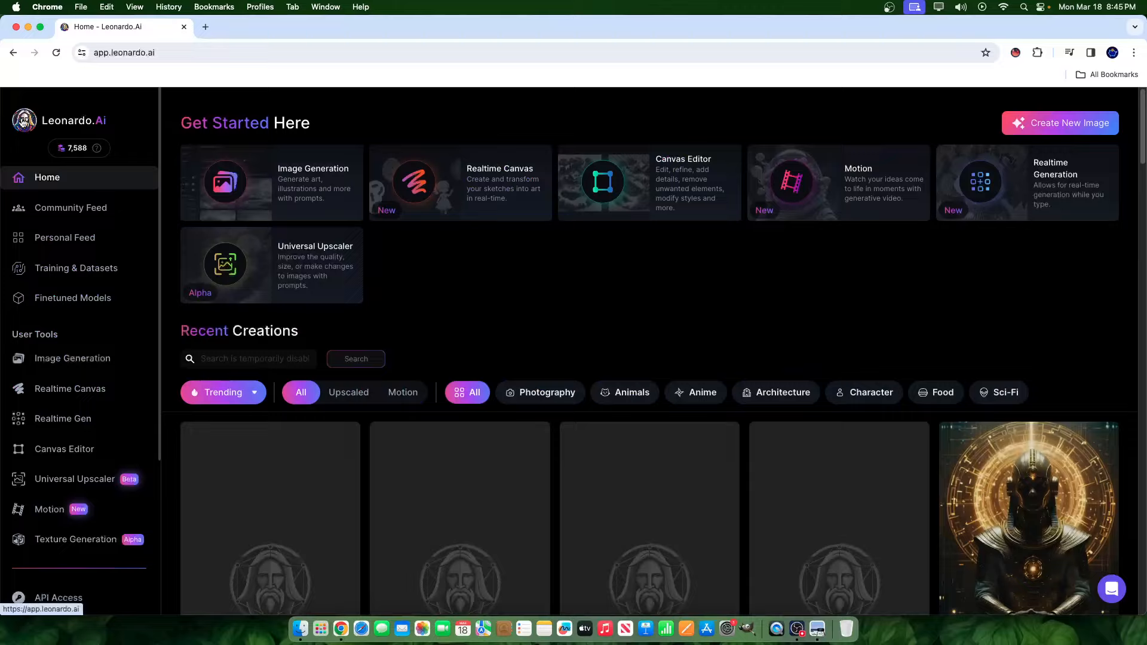
pyautogui.scroll(-3)
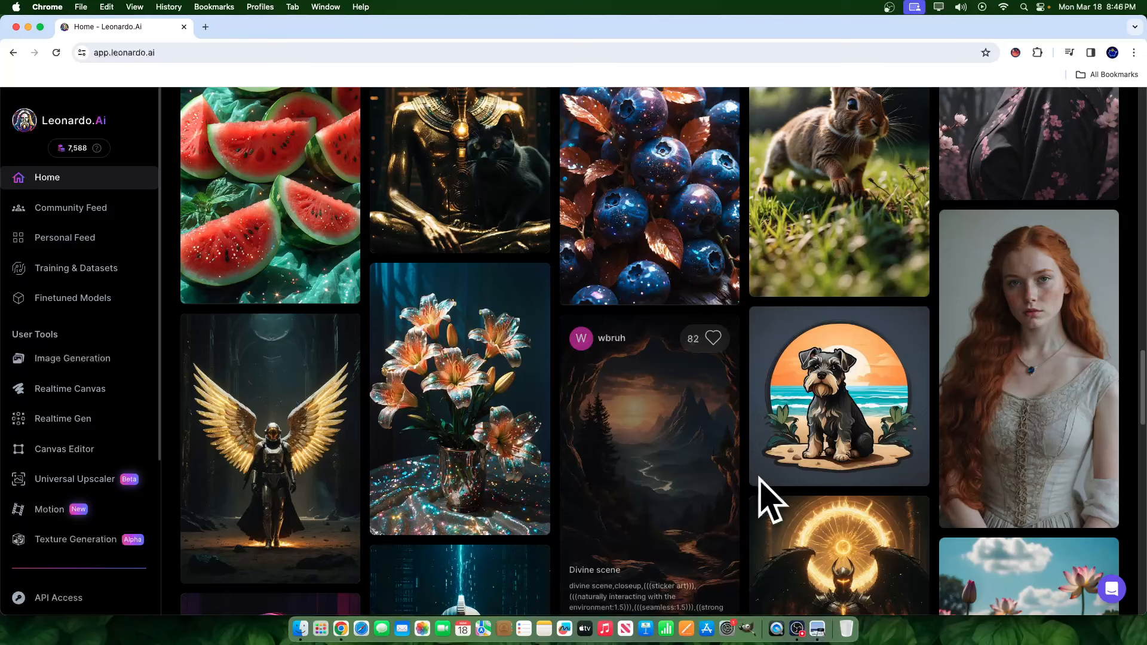
pyautogui.click(838, 395)
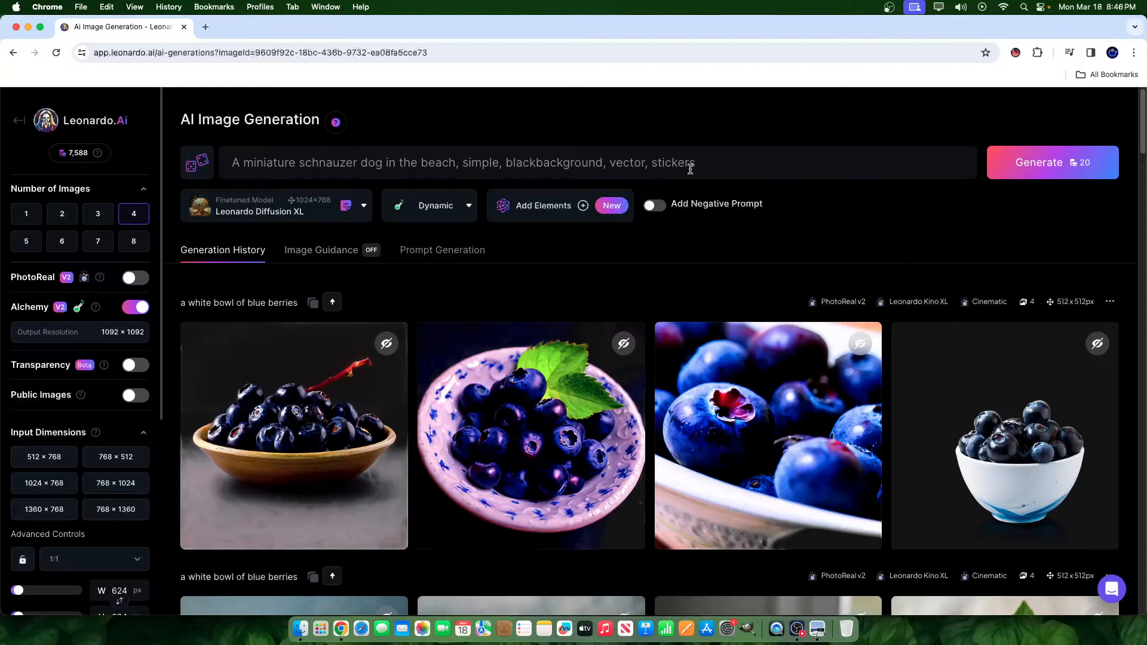
pyautogui.click(135, 365)
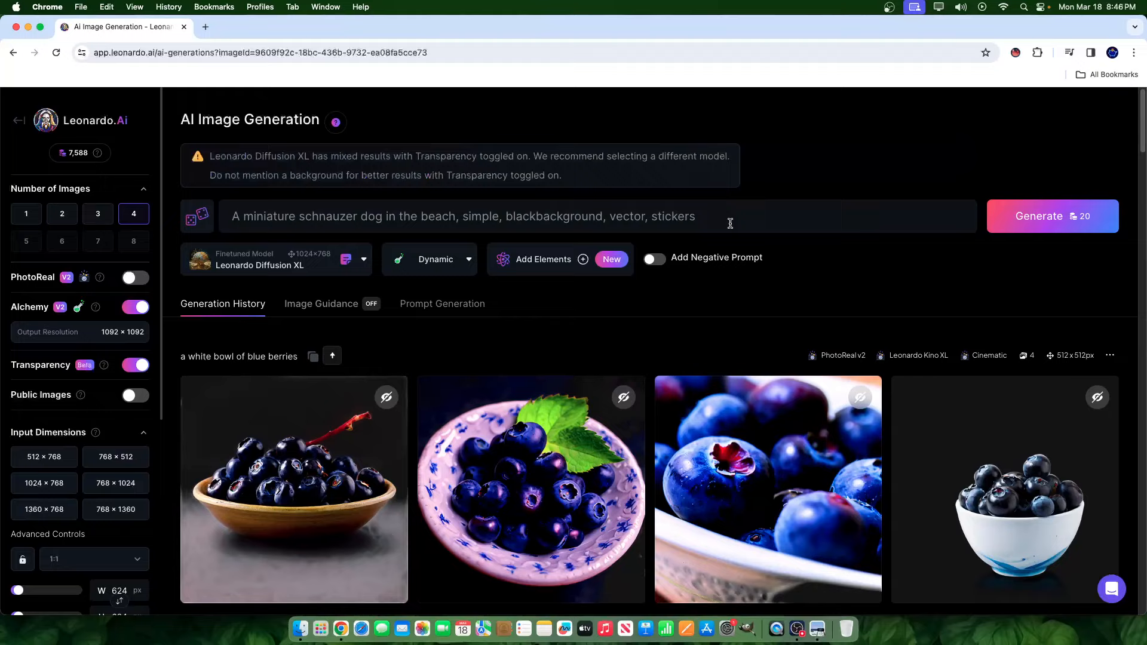
pyautogui.moveTo(1055, 223)
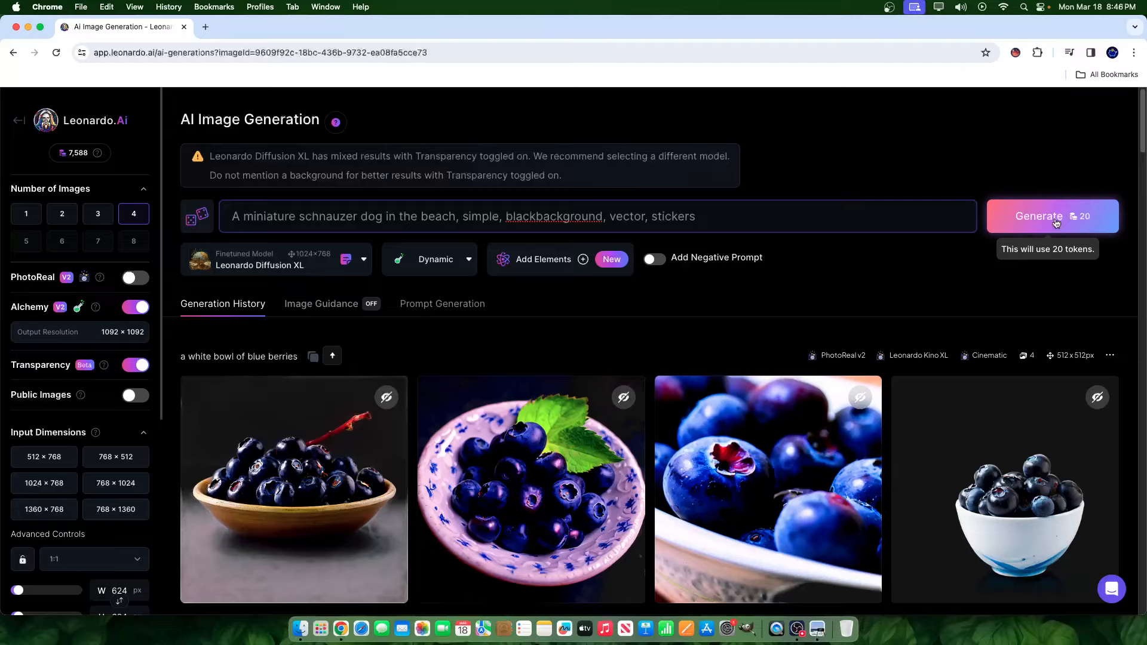
# - Generate four schnauzer beach stickers with Transparency on, highlighting the background warning text
pyautogui.click(1052, 217)
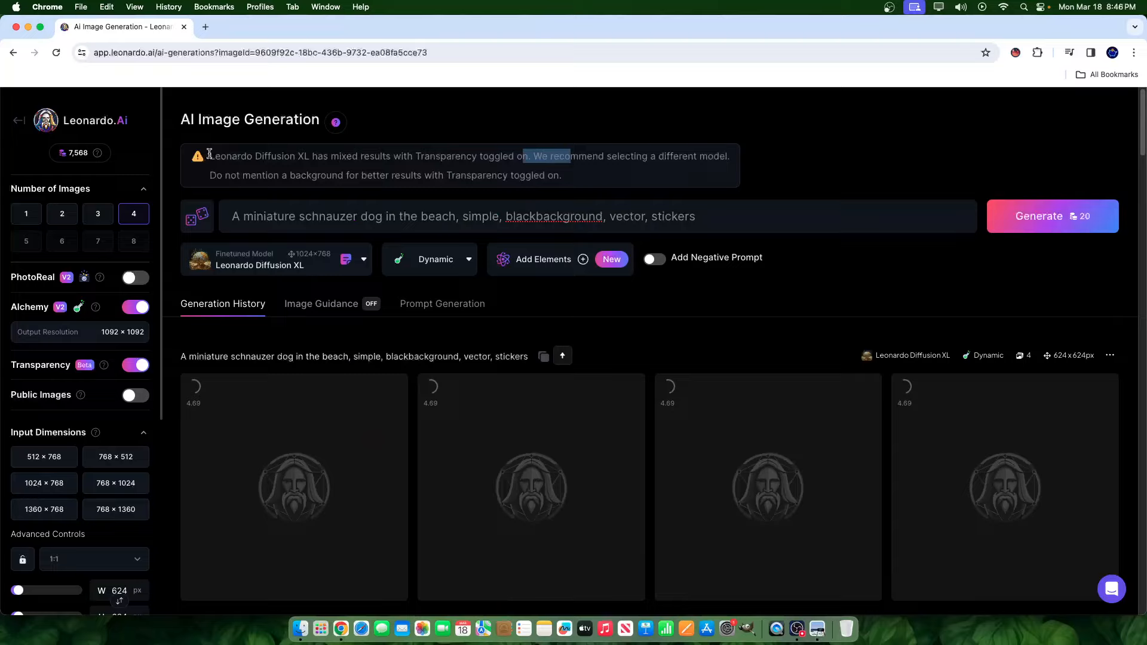
pyautogui.moveTo(209, 156); pyautogui.dragTo(529, 156)
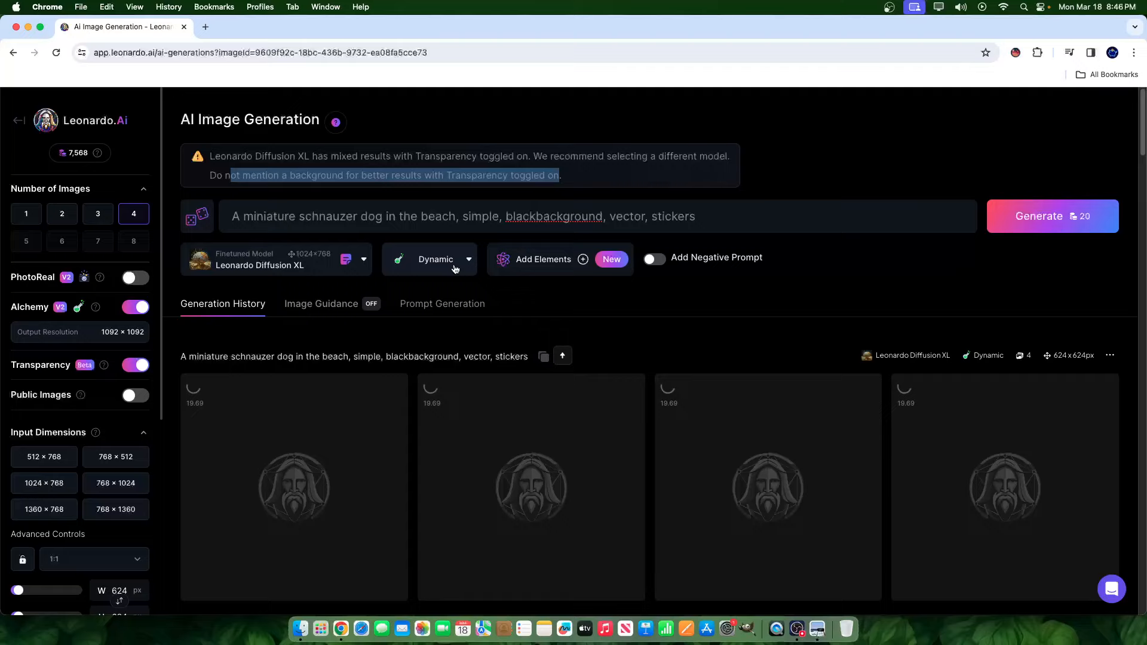
pyautogui.scroll(-3)
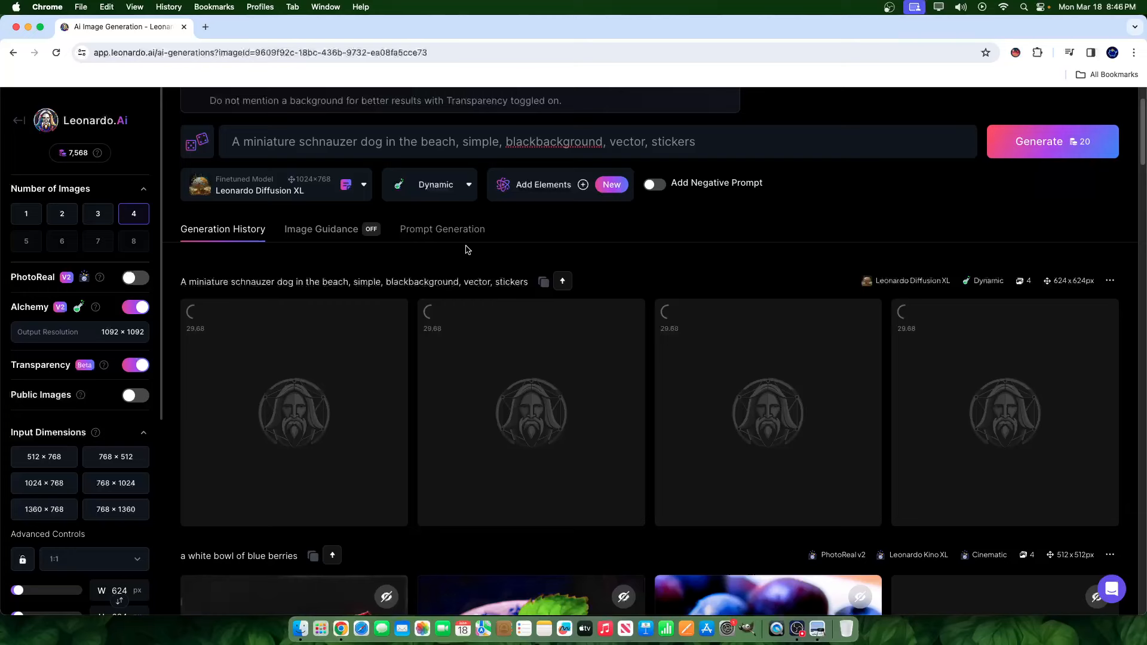
# - View the finished schnauzer stickers full-size, download one and move to the Canva tab
pyautogui.click(277, 185)
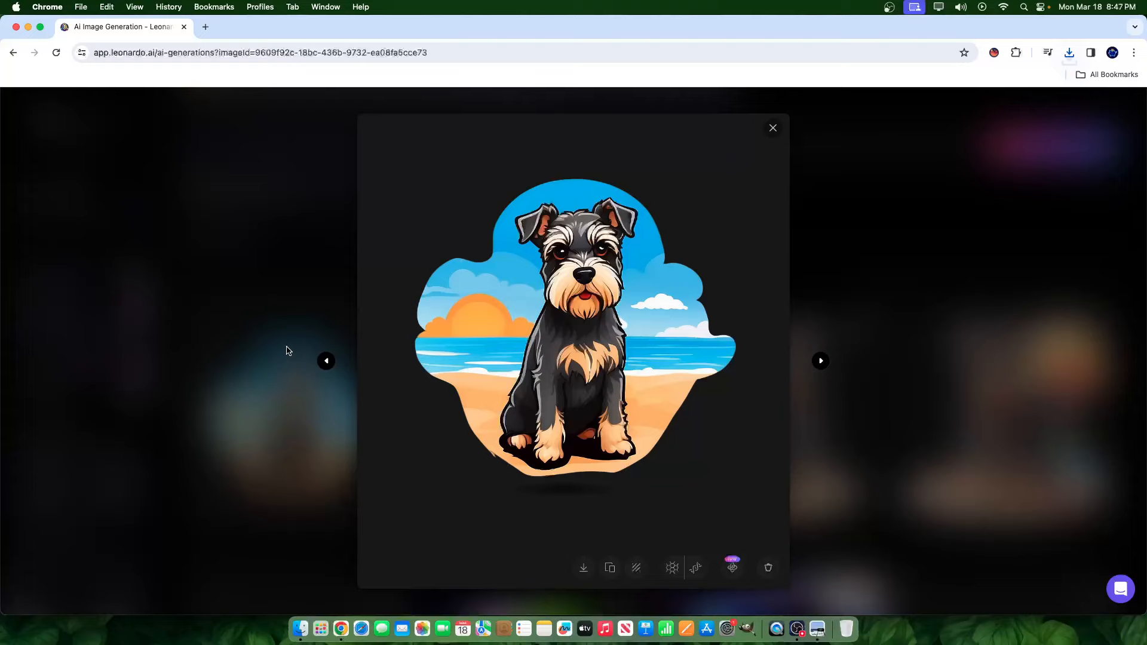
pyautogui.click(820, 361)
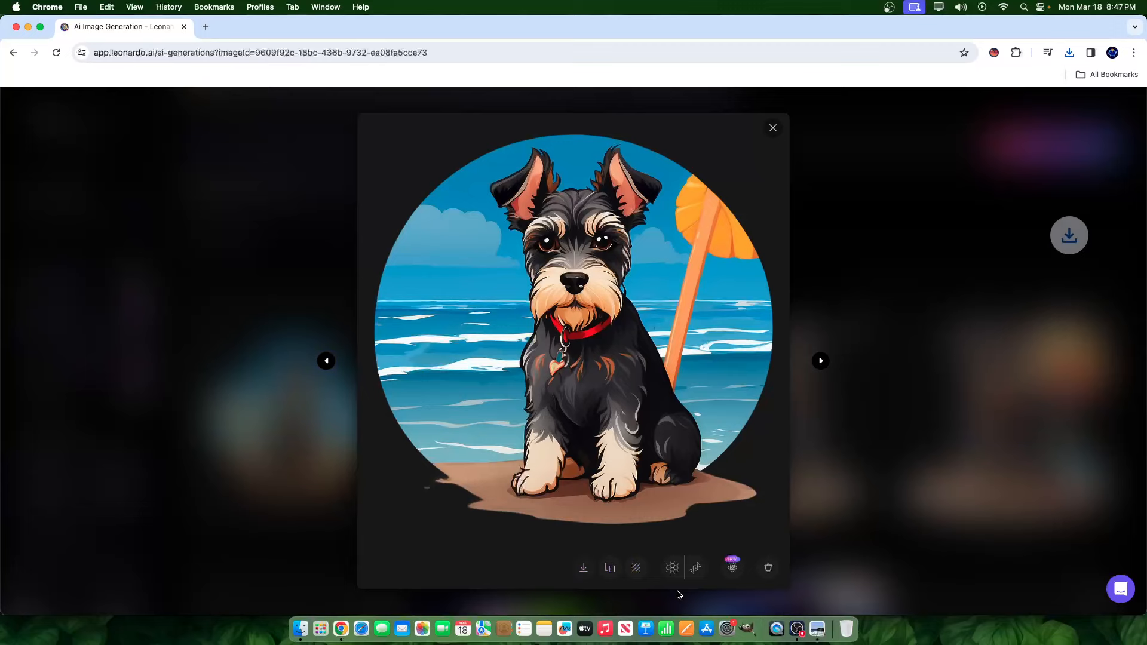
pyautogui.click(396, 27)
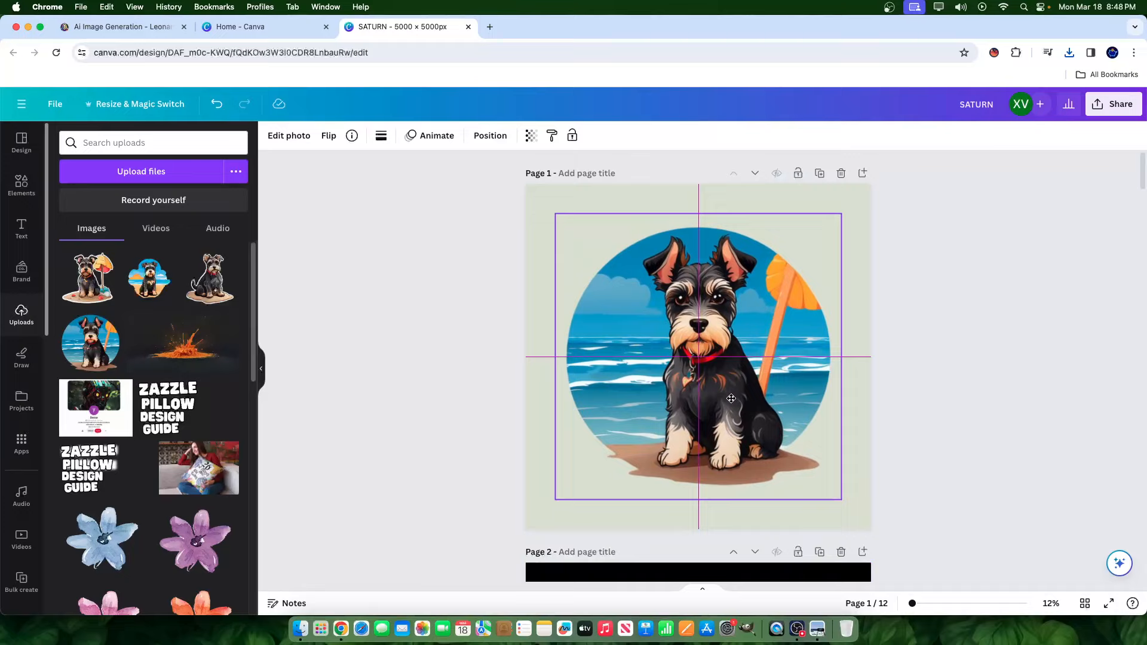
# - Place the sitting schnauzer sticker on the light green Canva page and zoom out to check its background
pyautogui.click(731, 399)
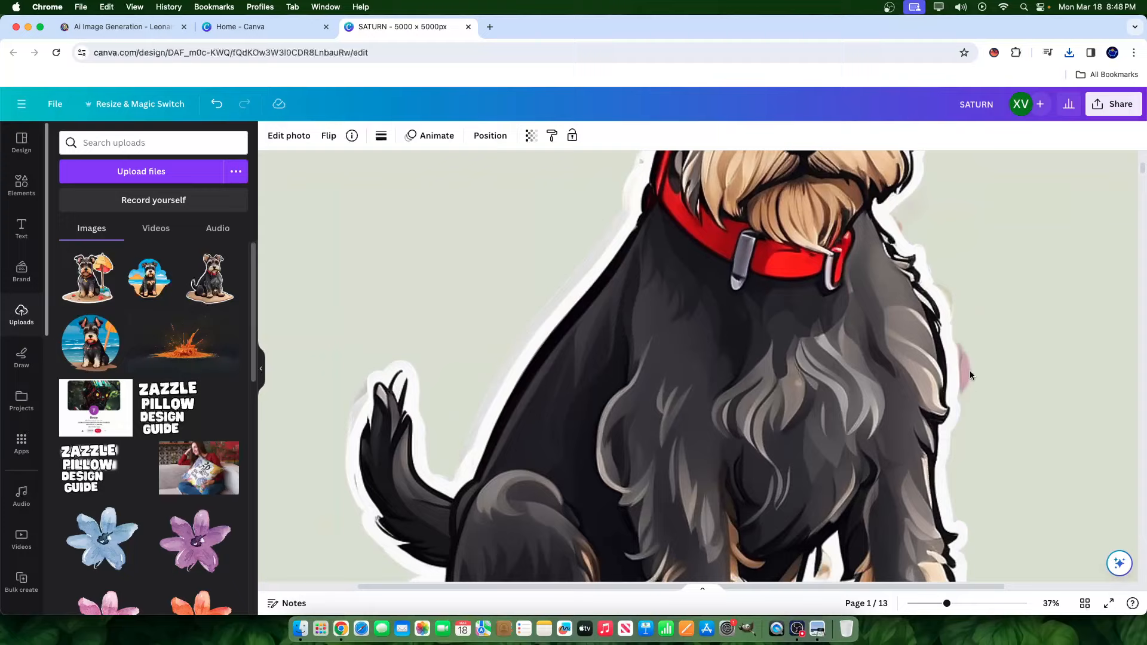
pyautogui.moveTo(948, 603); pyautogui.dragTo(920, 603)
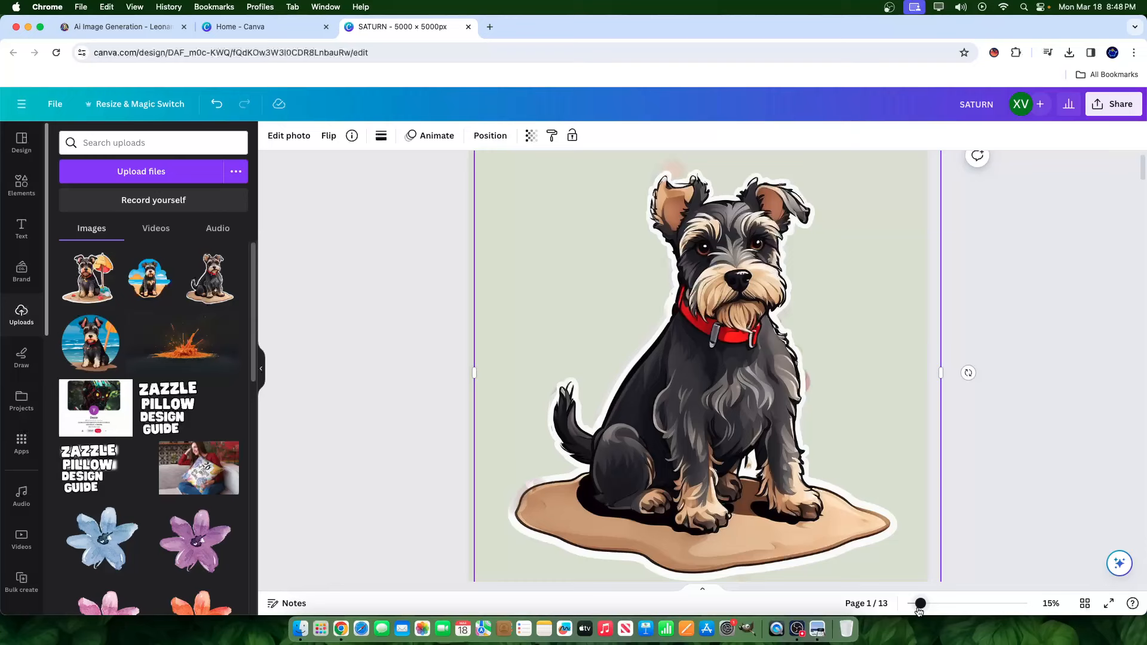
pyautogui.click(124, 27)
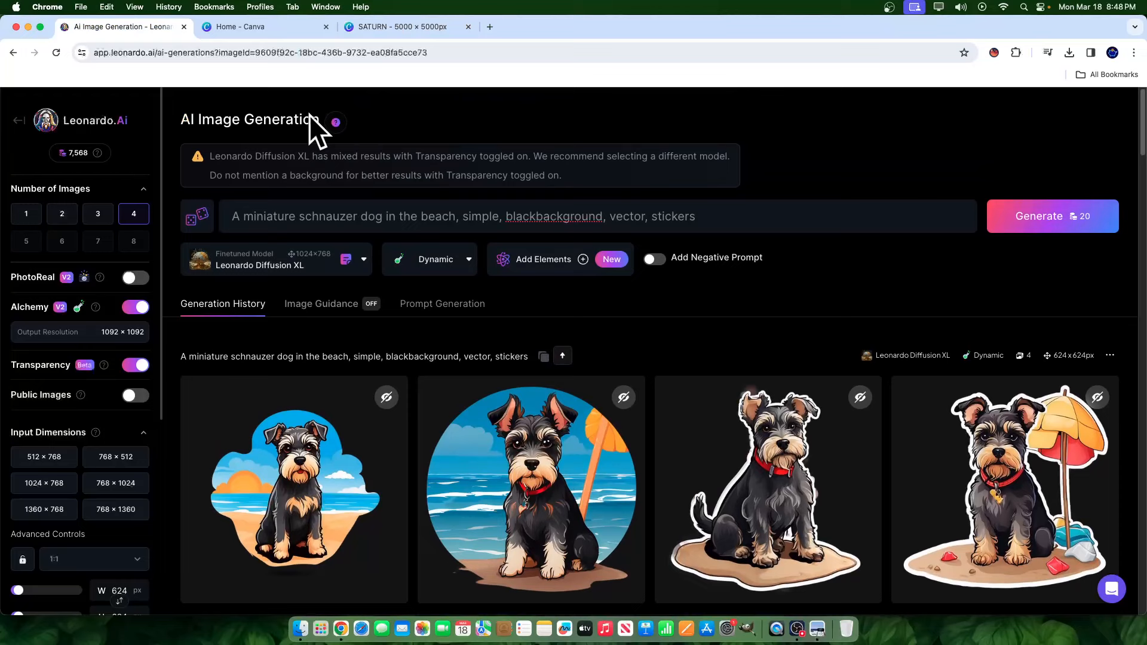
# - Add the umbrella and cloud-shaped schnauzer stickers in Canva, preview full screen, then return to Leonardo.Ai
pyautogui.click(399, 26)
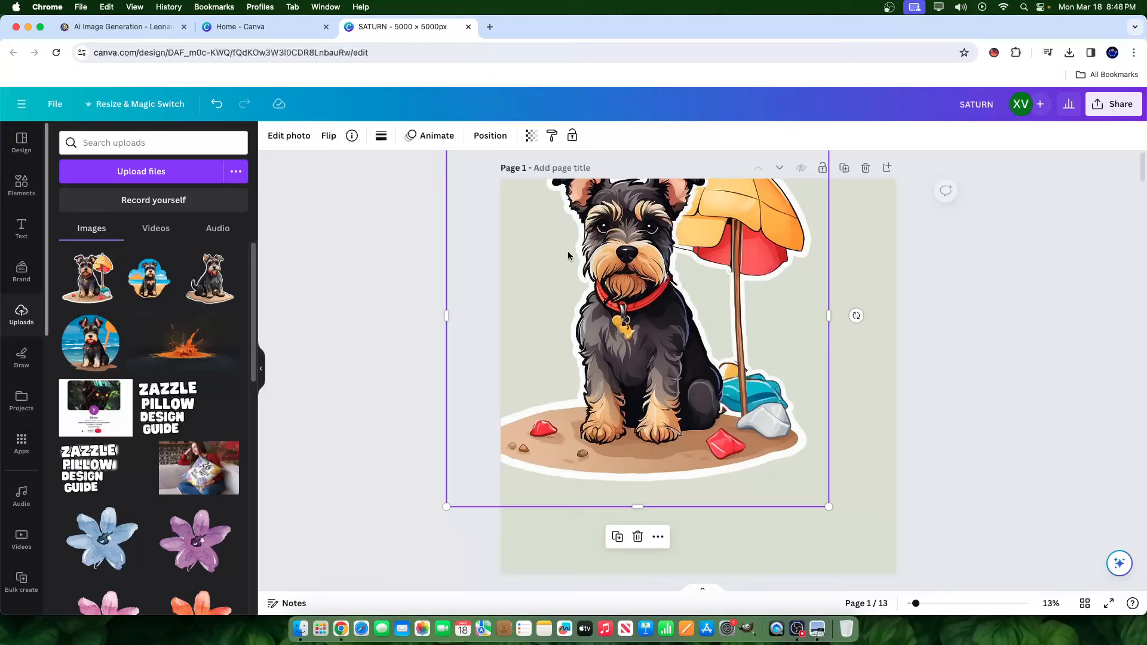
pyautogui.scroll(-3)
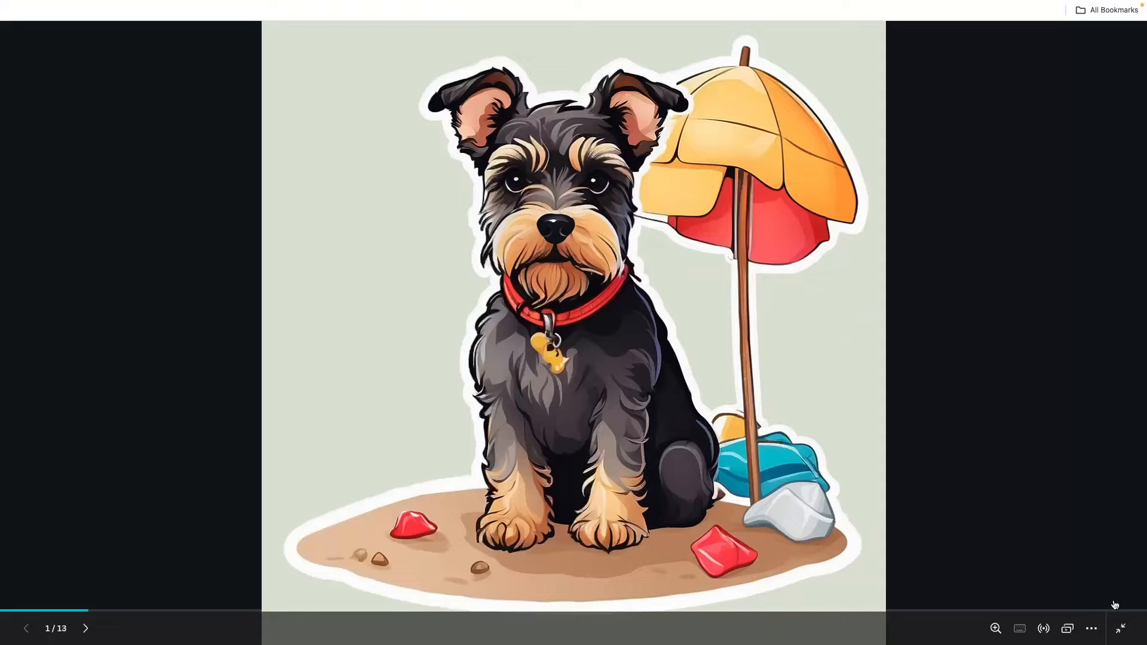
pyautogui.click(1121, 629)
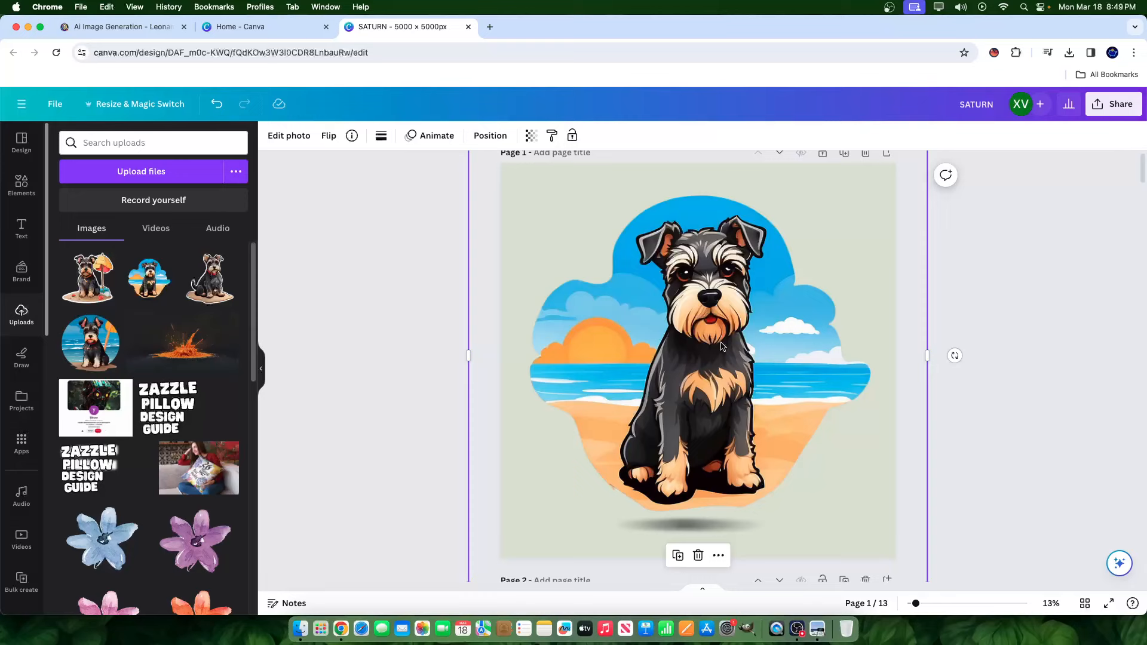
pyautogui.click(125, 27)
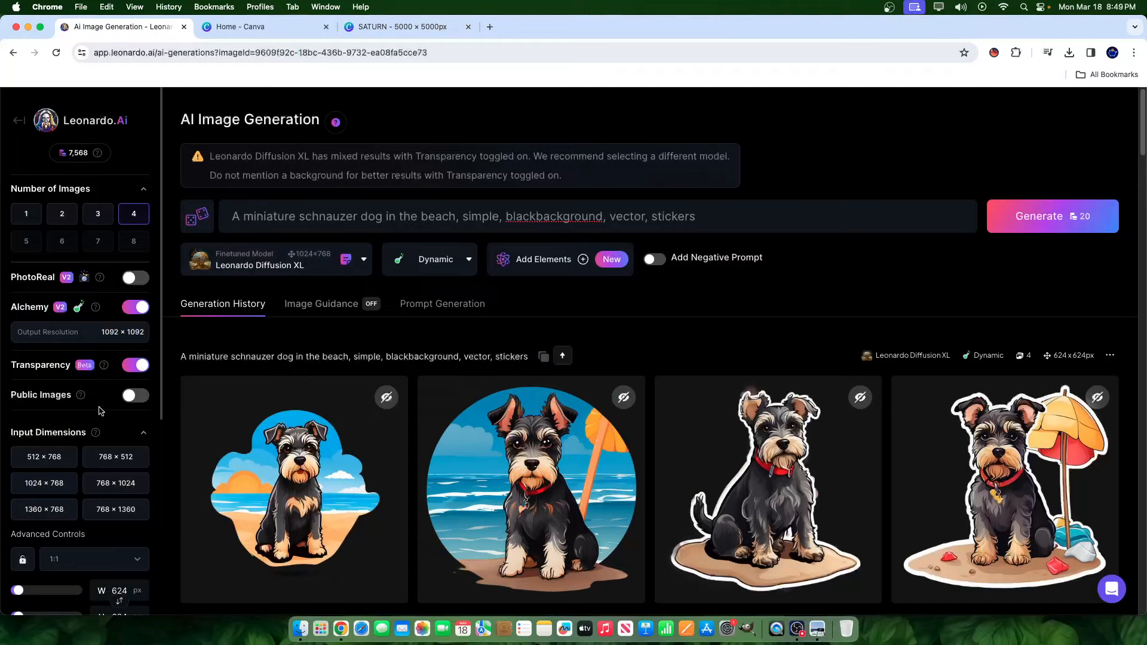
# - Switch the generation model to Leonardo Kino XL
pyautogui.click(276, 260)
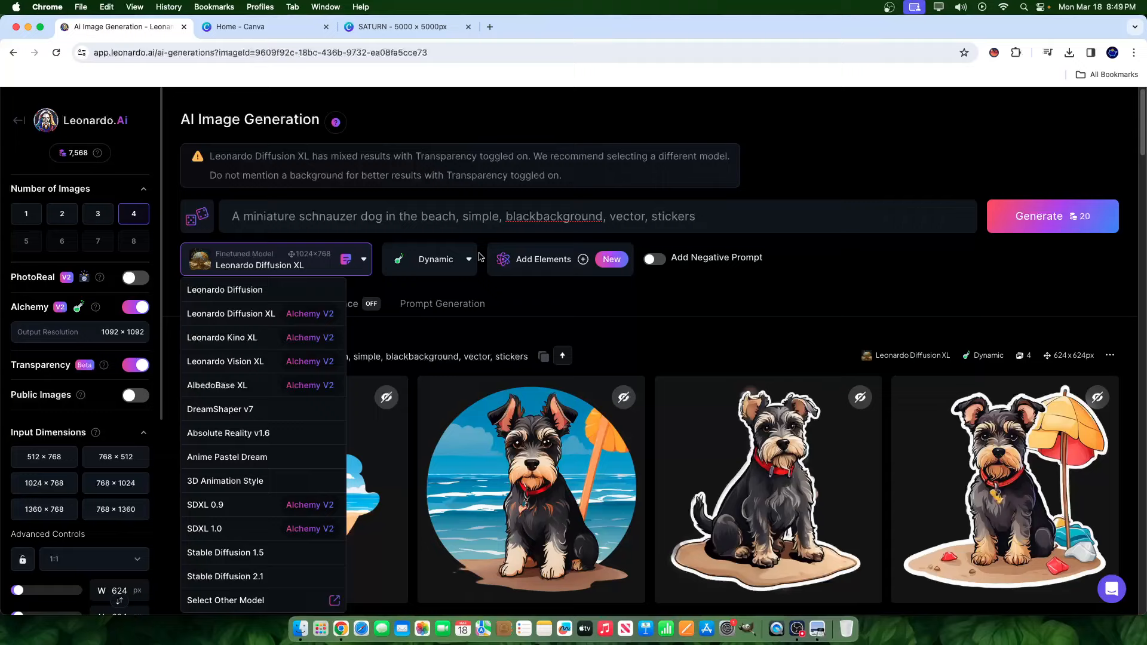
pyautogui.moveTo(285, 304)
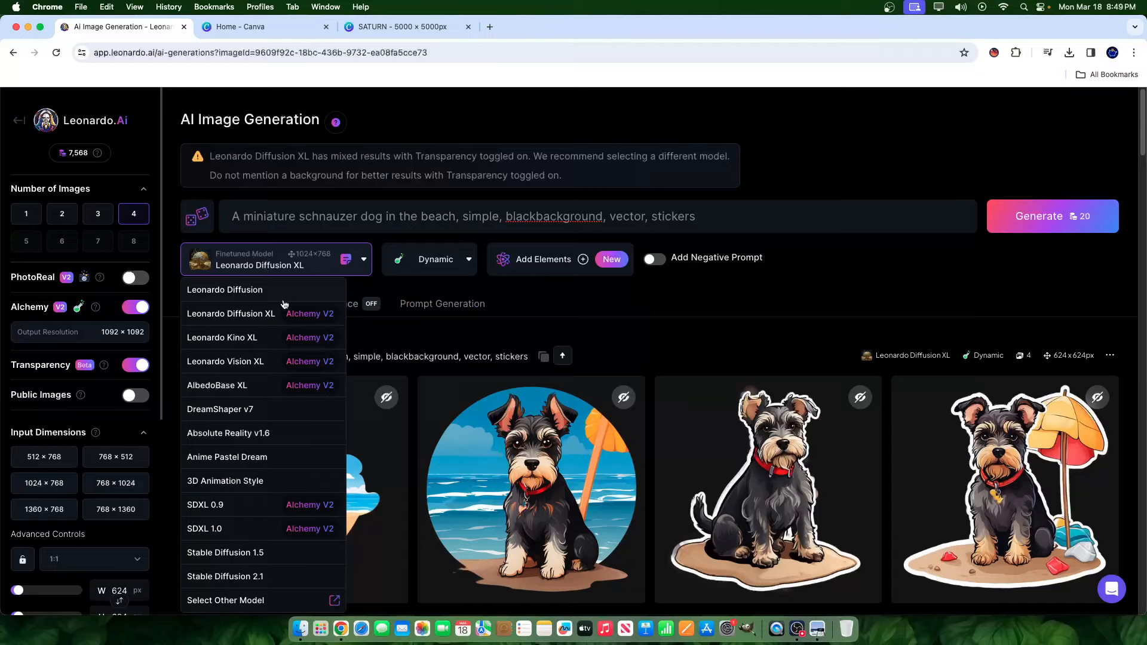
pyautogui.click(222, 337)
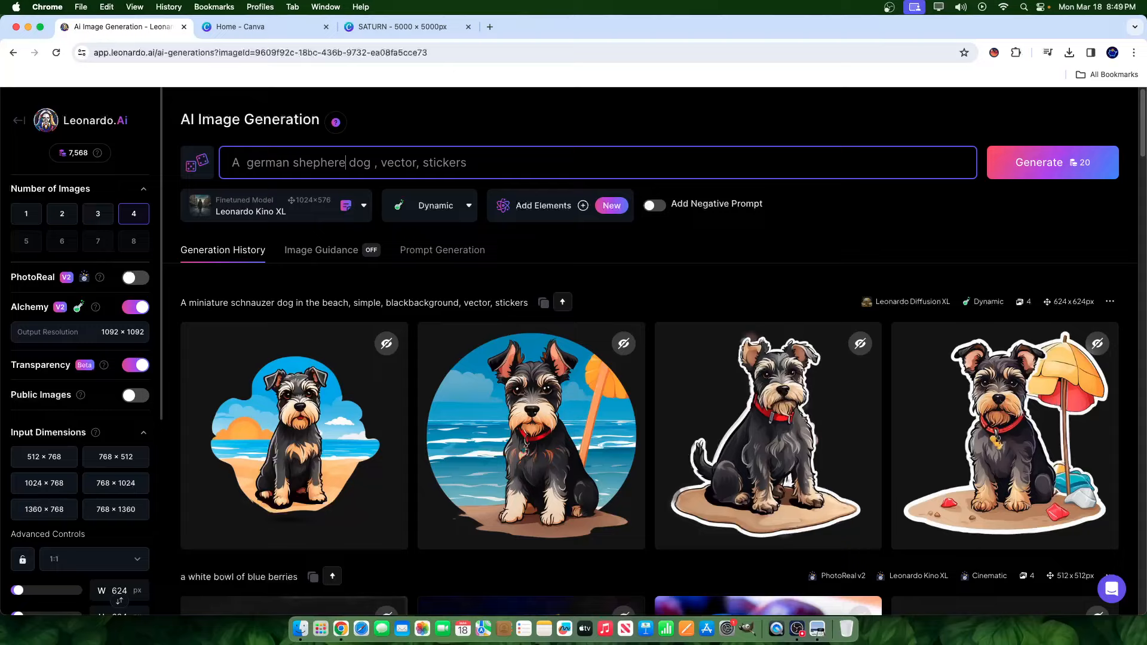
# - Change 'dog' to 'puppy' in the sticker prompt and generate a new batch
pyautogui.doubleClick(362, 163)
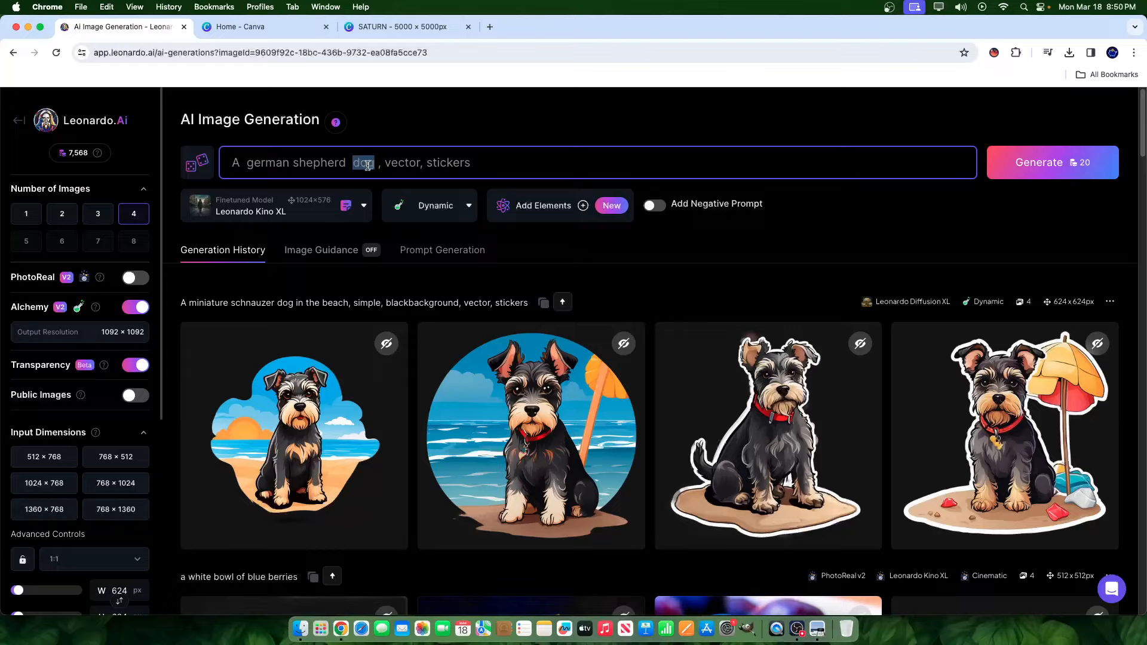
pyautogui.write('puppy')
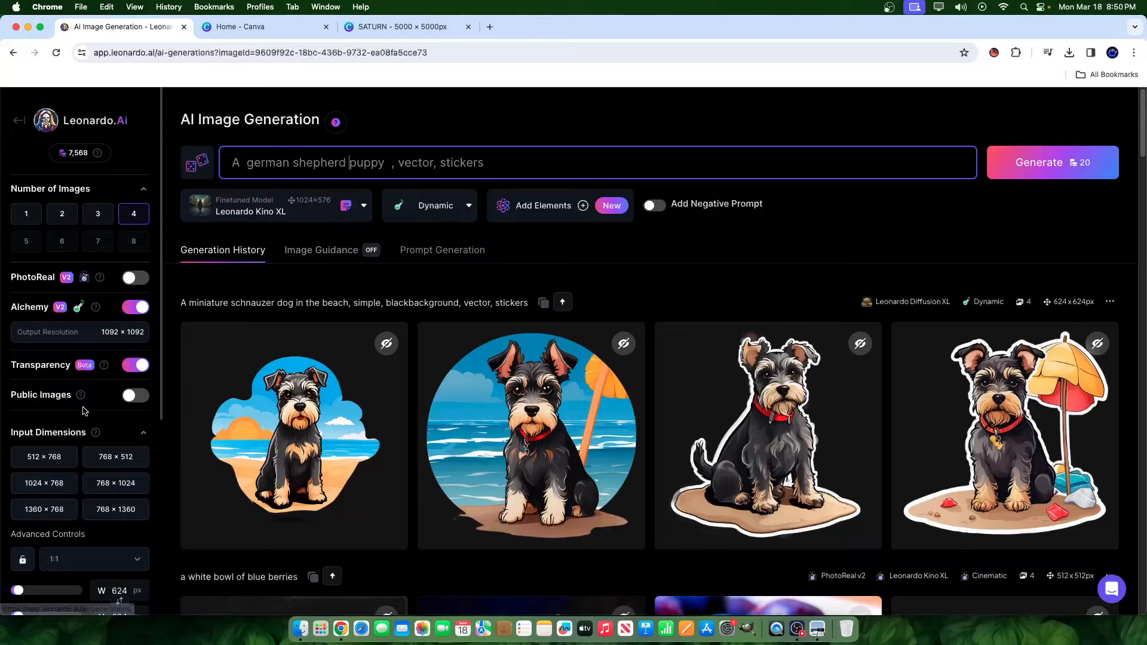
pyautogui.click(1053, 162)
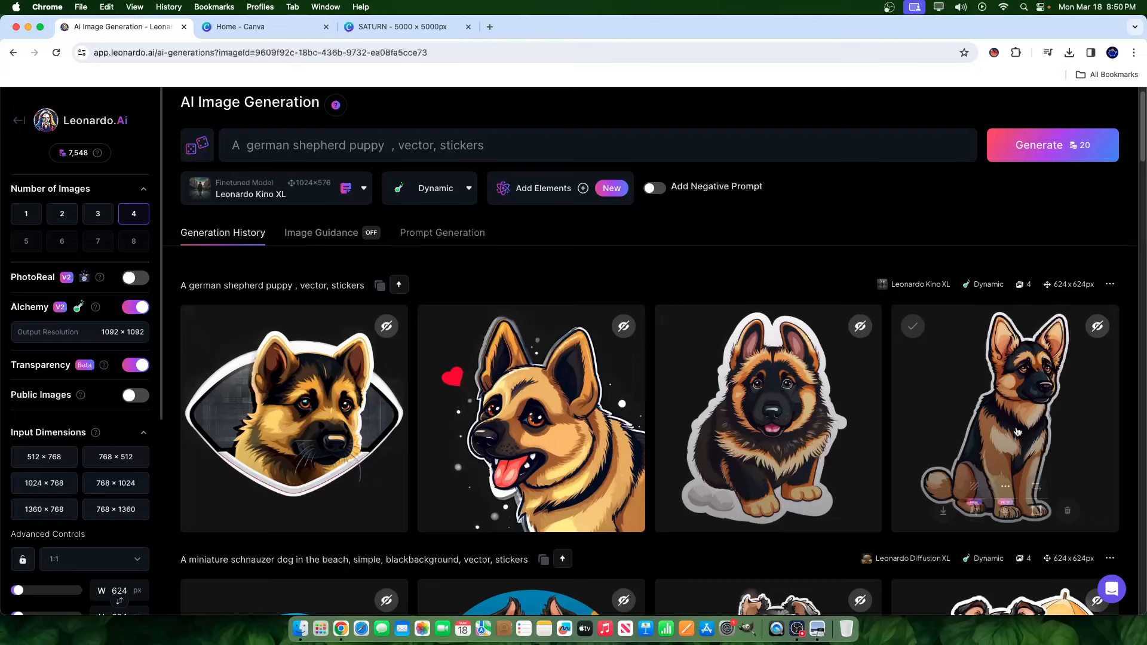
# - View the tongue-out puppy sticker full size, zoom into its details, then return to the batch
pyautogui.click(532, 420)
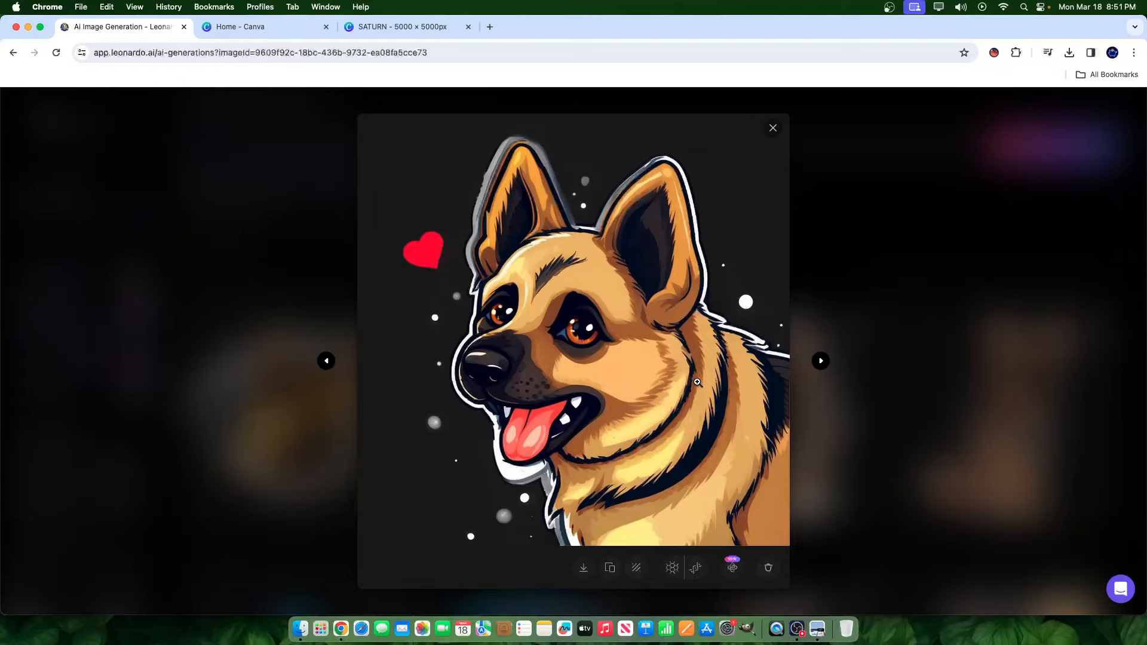
pyautogui.moveTo(761, 439)
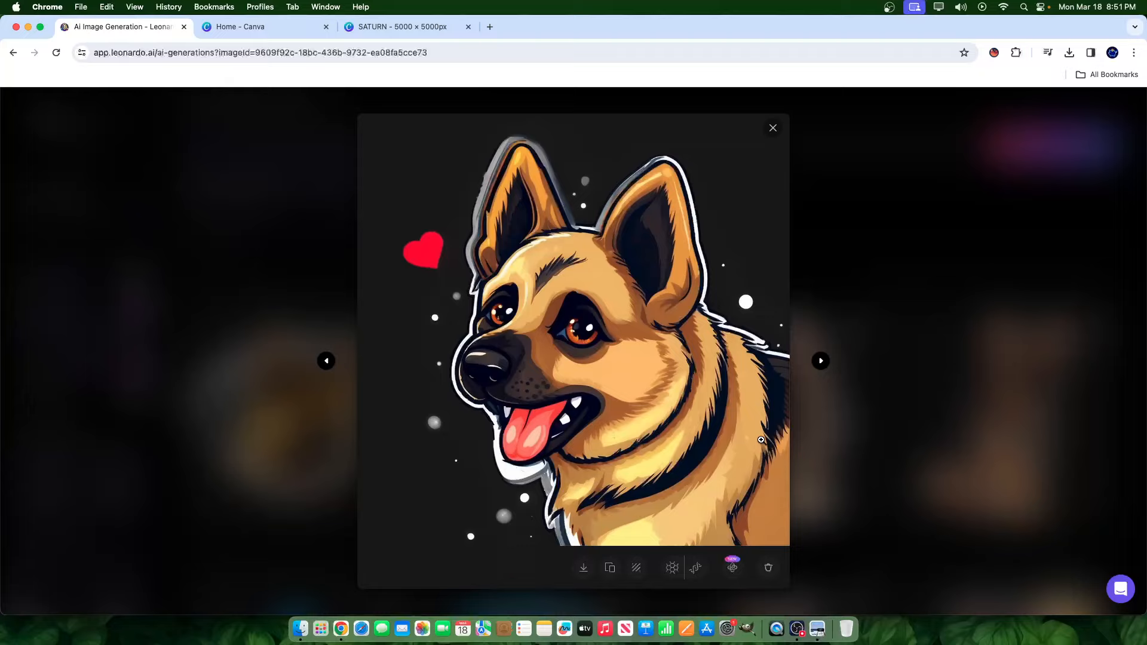
pyautogui.click(761, 439)
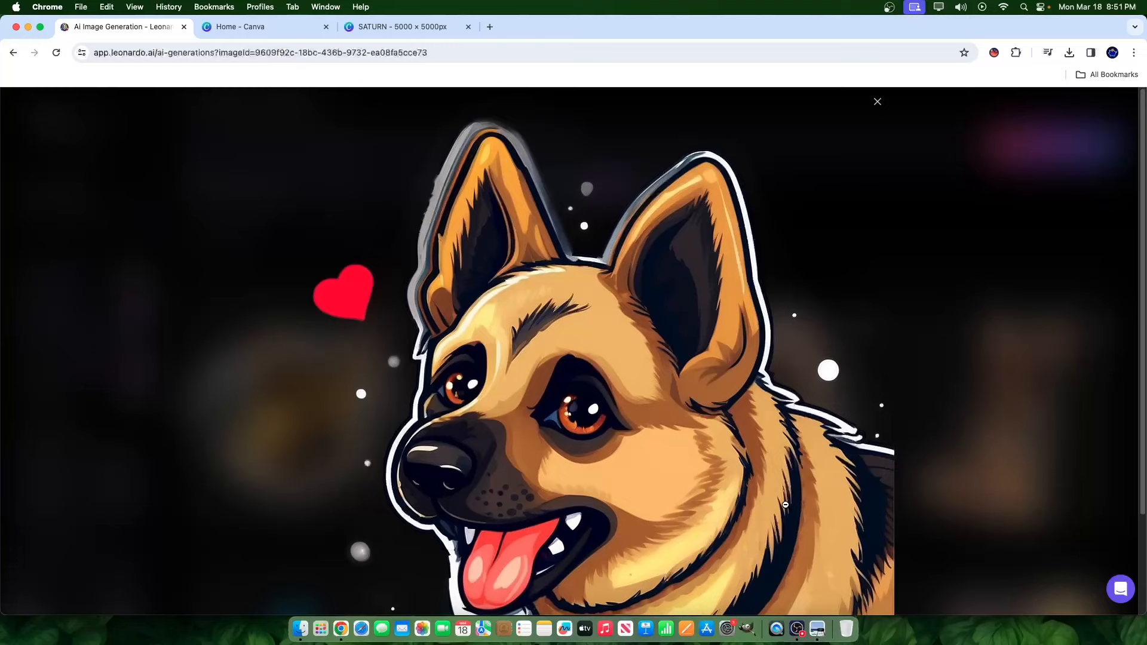
pyautogui.scroll(-3)
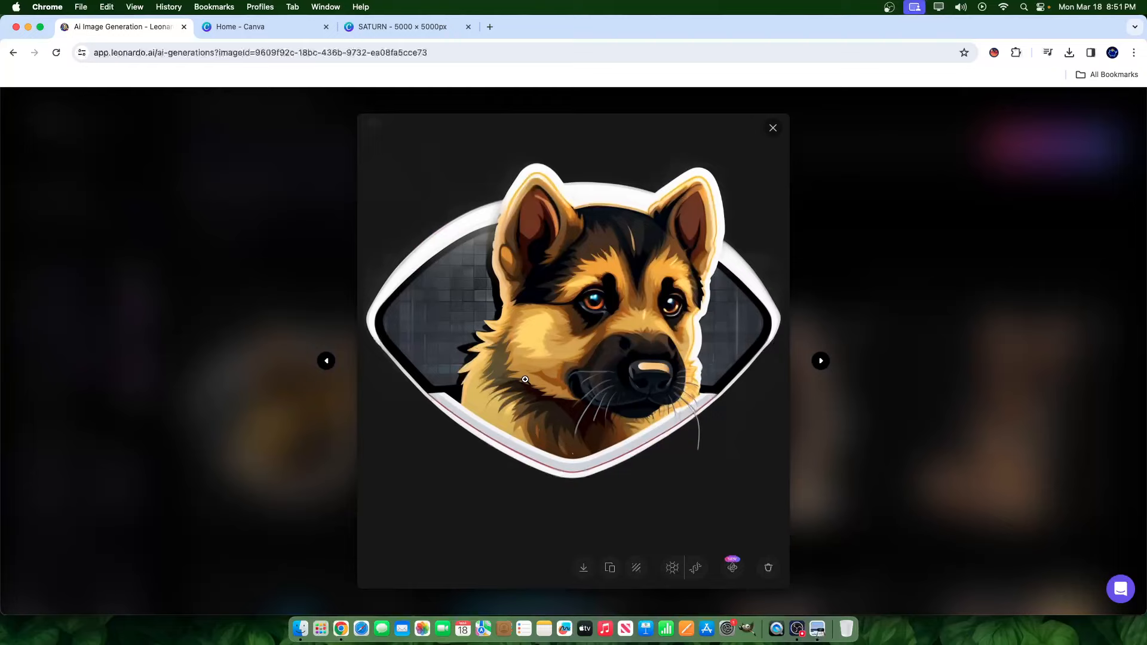
pyautogui.click(773, 127)
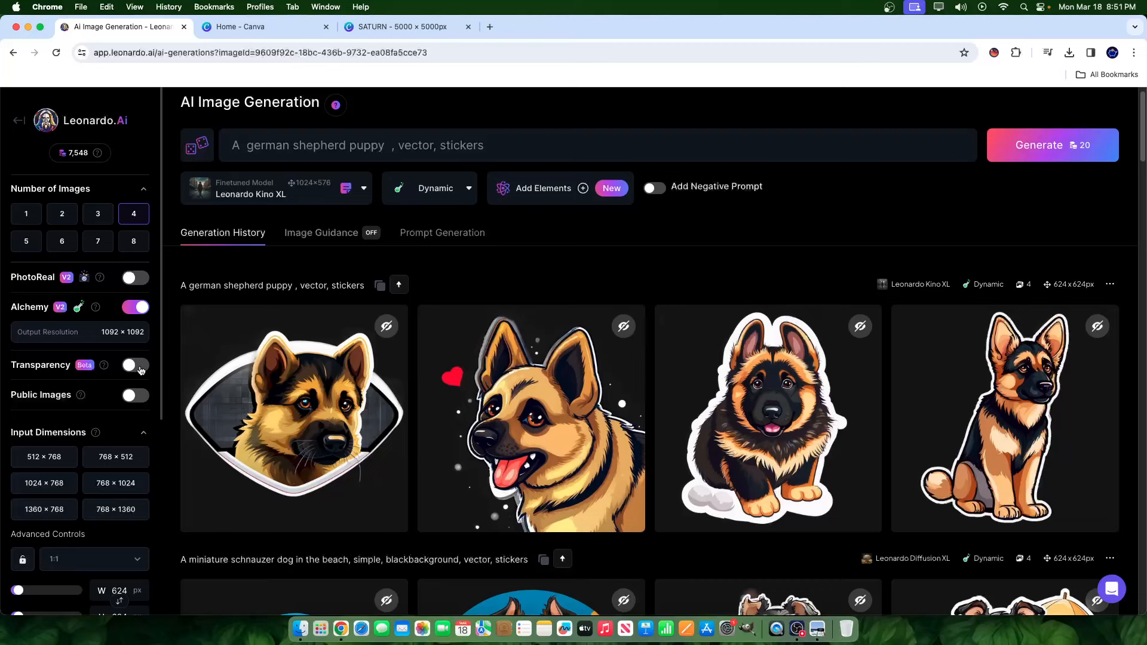
pyautogui.scroll(-3)
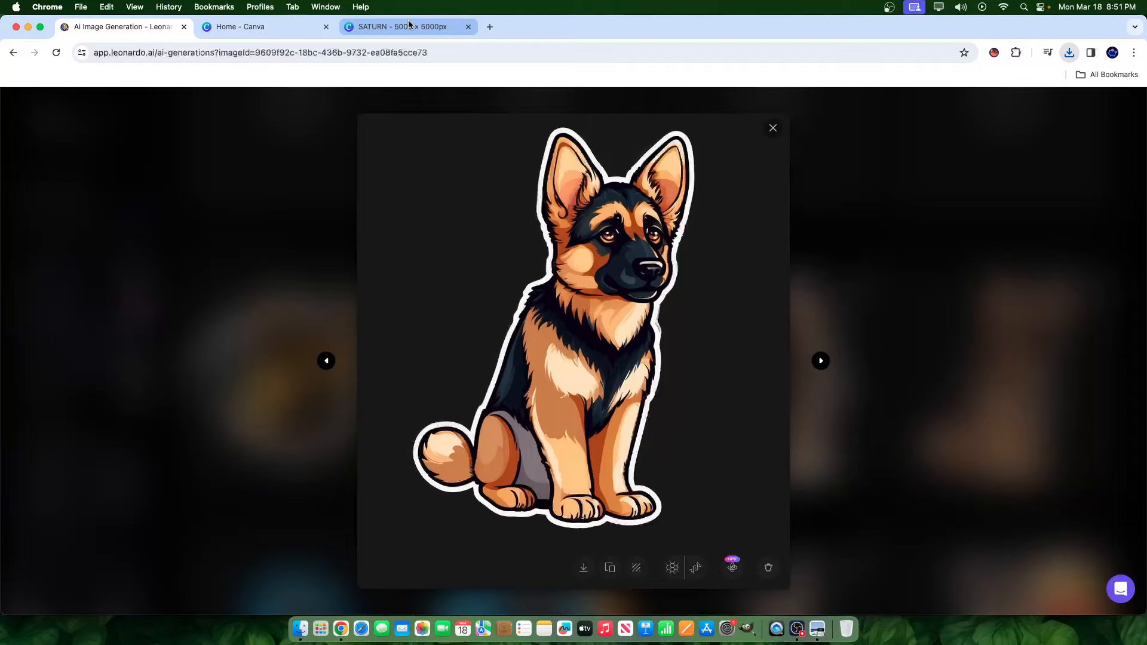
# - In Canva, nudge the shepherd sticker and set the page background to black to check its edges
pyautogui.click(399, 26)
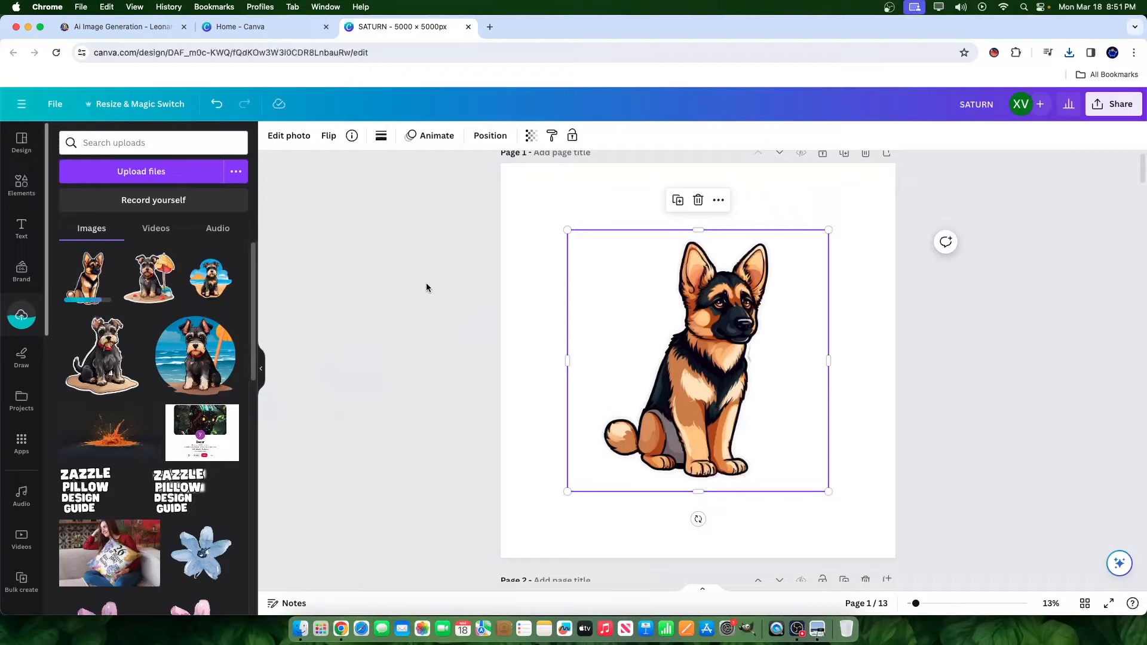
pyautogui.moveTo(698, 518); pyautogui.dragTo(723, 567)
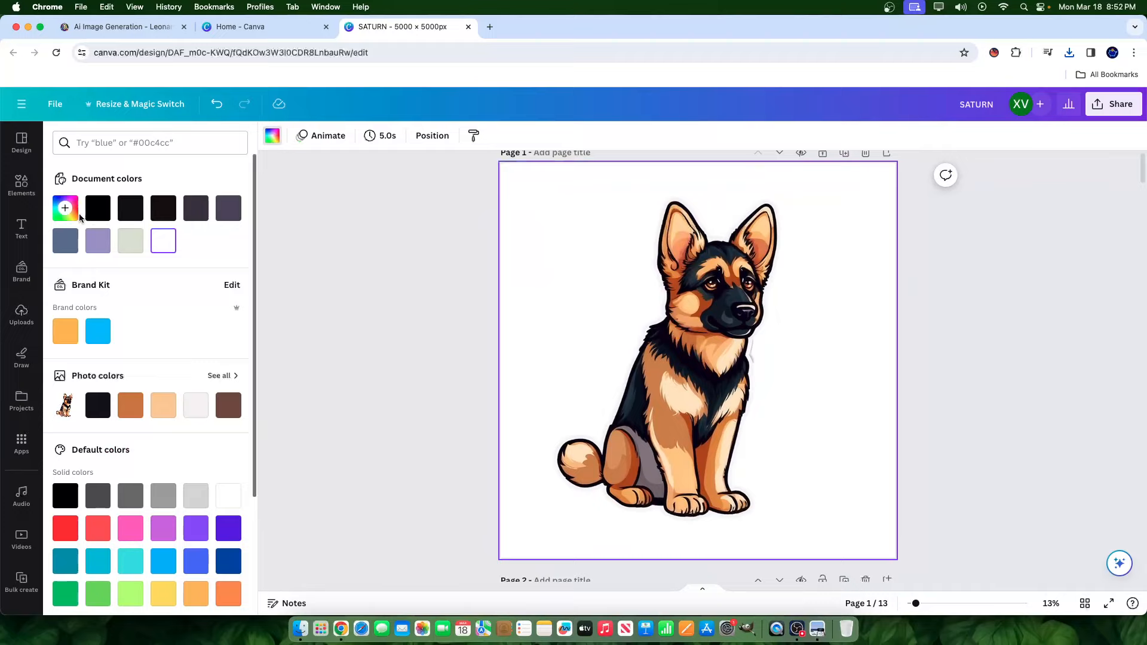
pyautogui.click(21, 315)
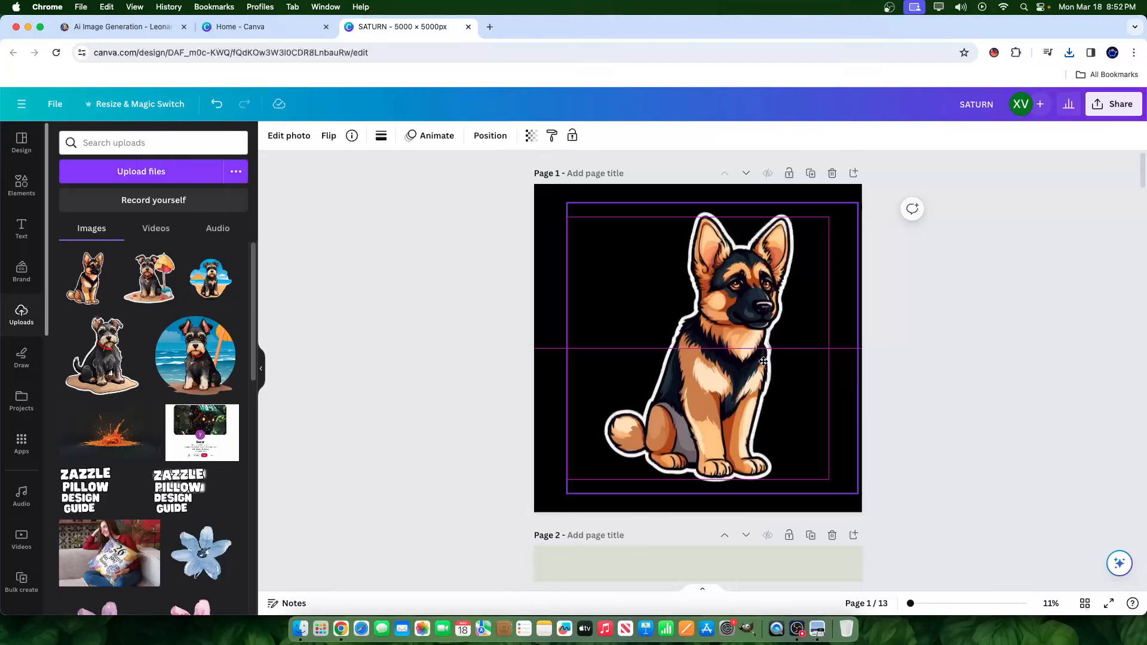
pyautogui.click(122, 26)
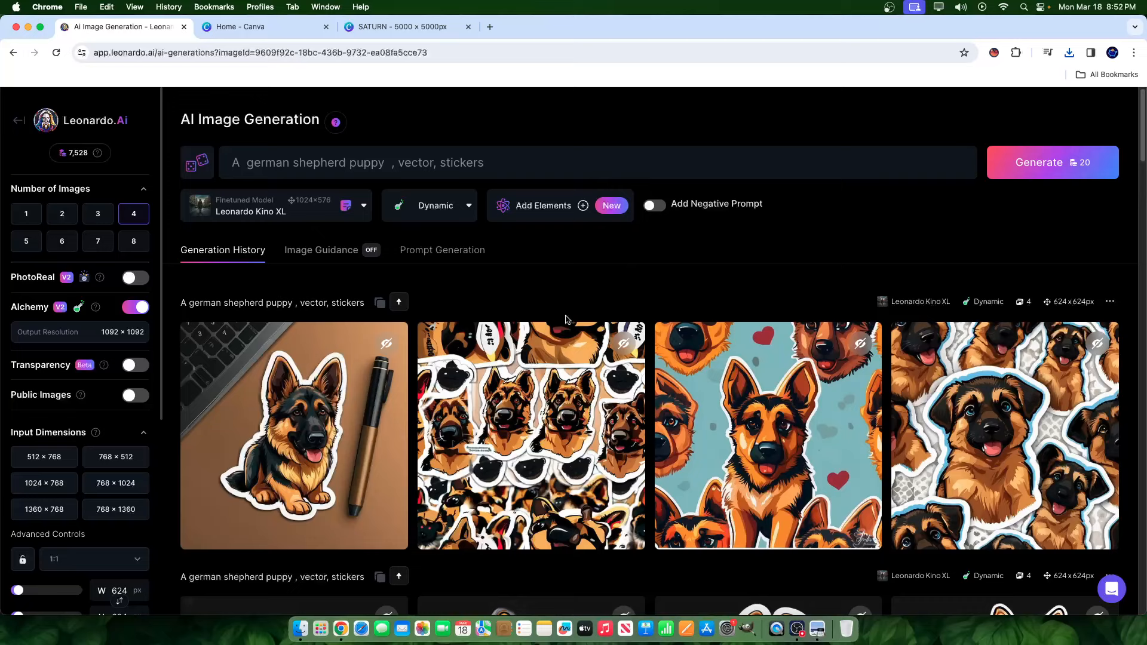
pyautogui.click(1005, 436)
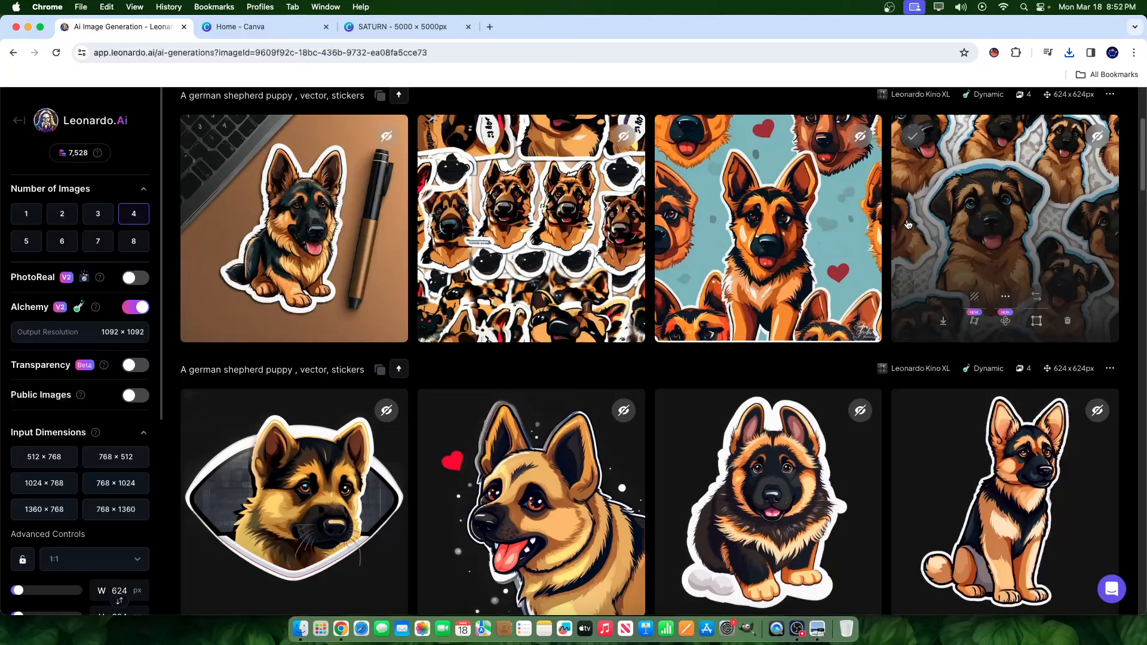
pyautogui.click(767, 228)
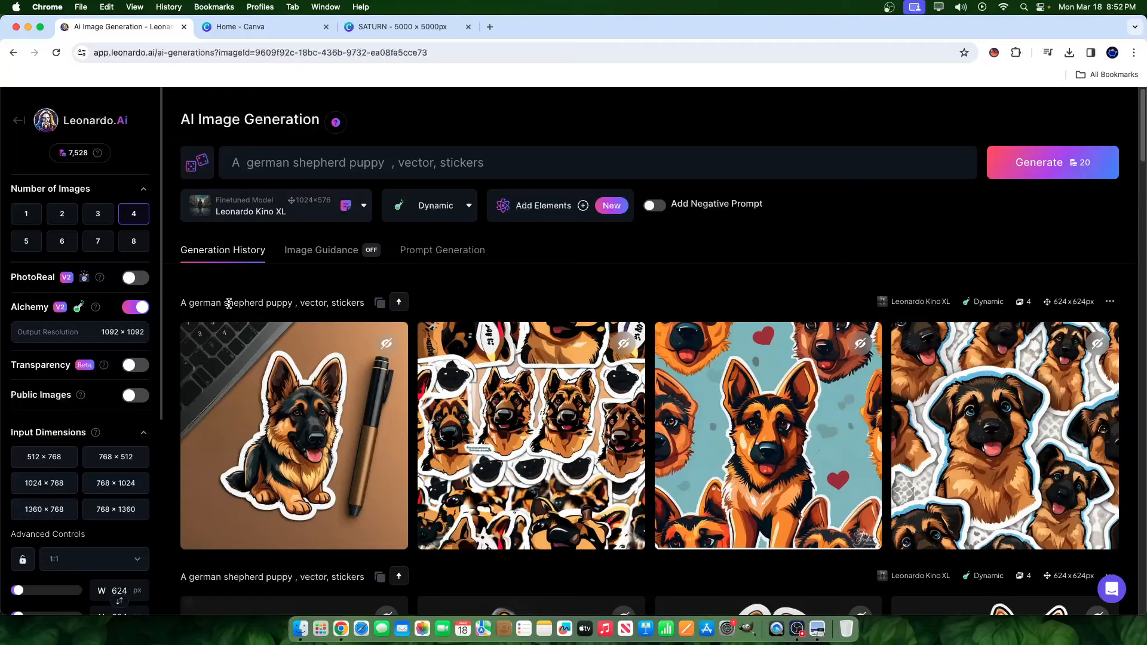
pyautogui.click(135, 365)
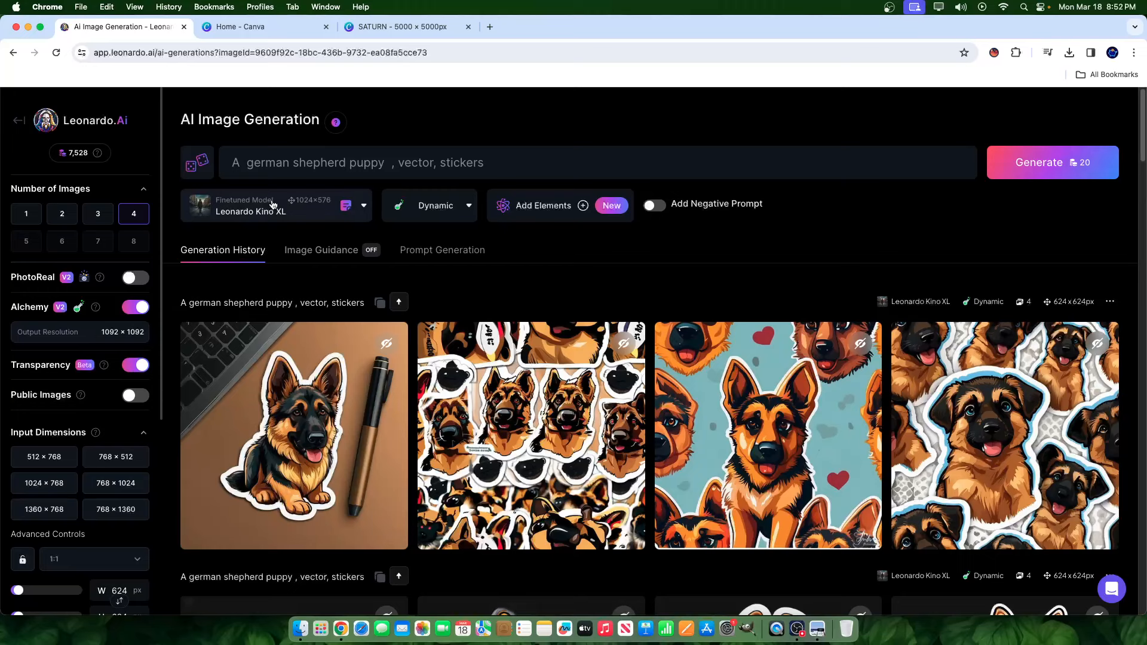
# - Select Absolute Reality v1.6 from the model list and reopen the list for the next model
pyautogui.click(276, 205)
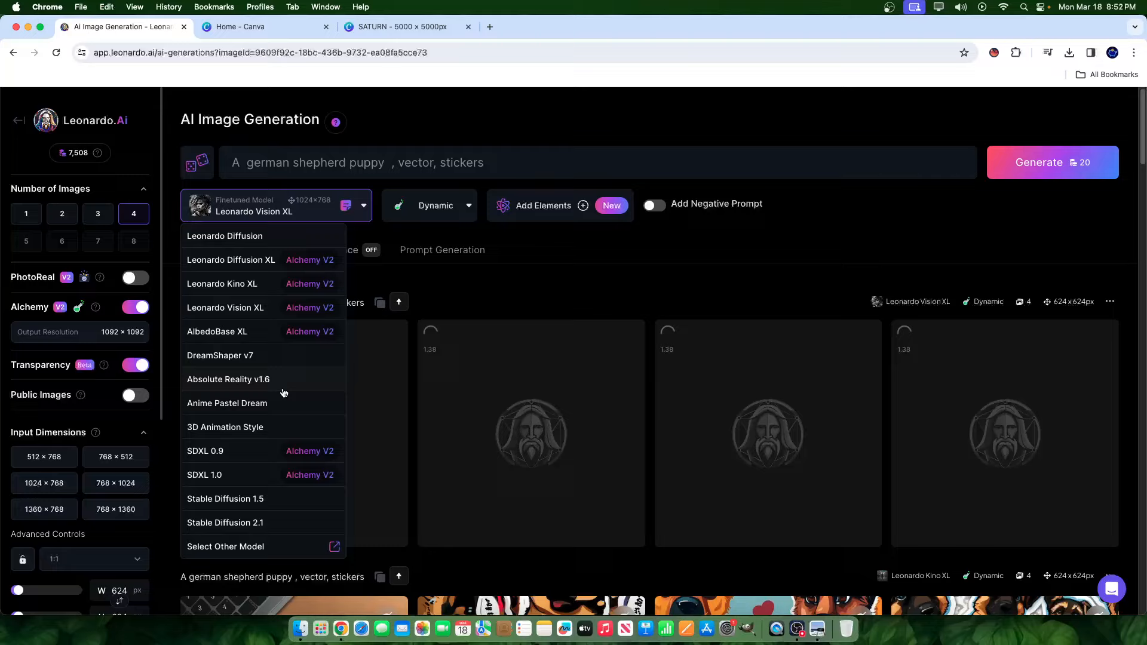
pyautogui.click(228, 379)
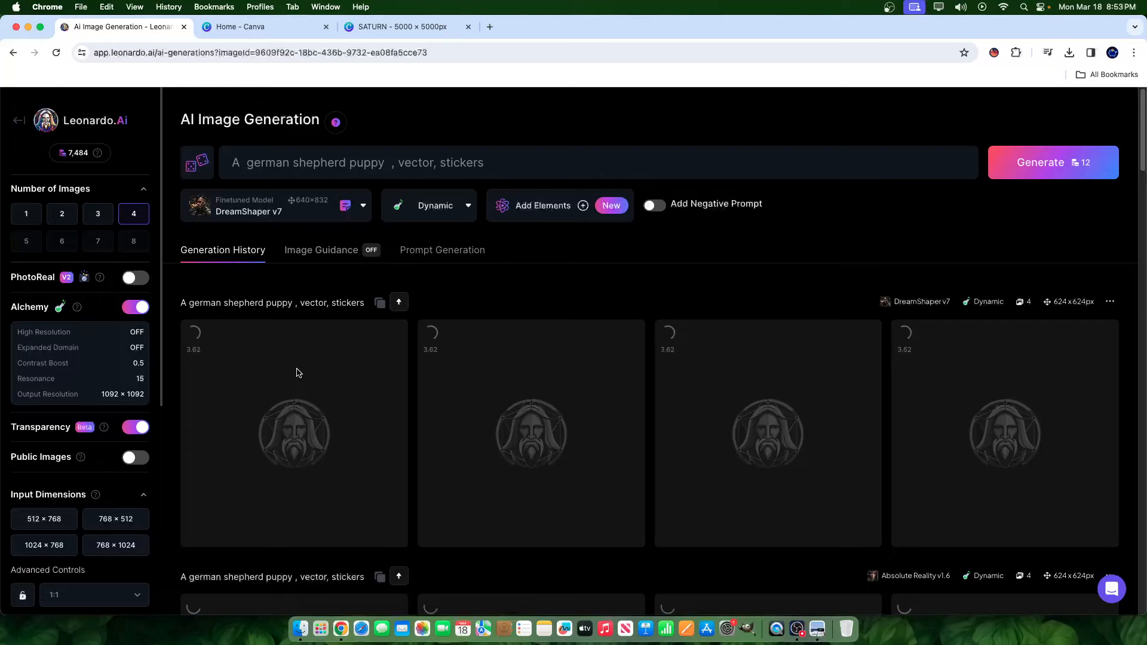
pyautogui.click(275, 206)
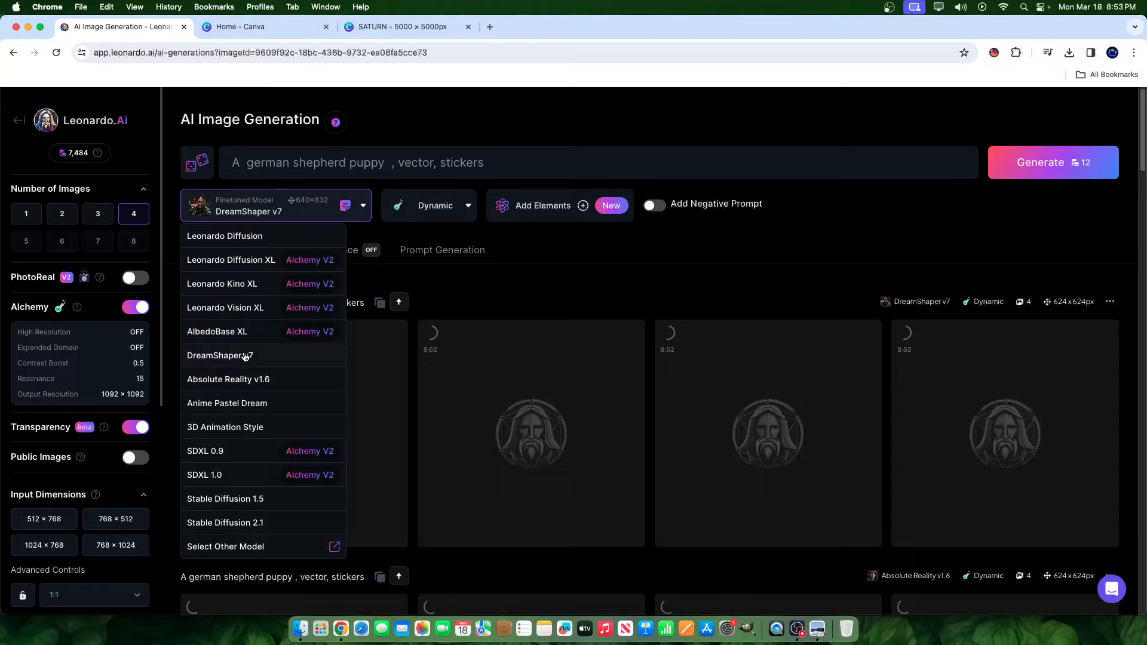
pyautogui.moveTo(253, 264)
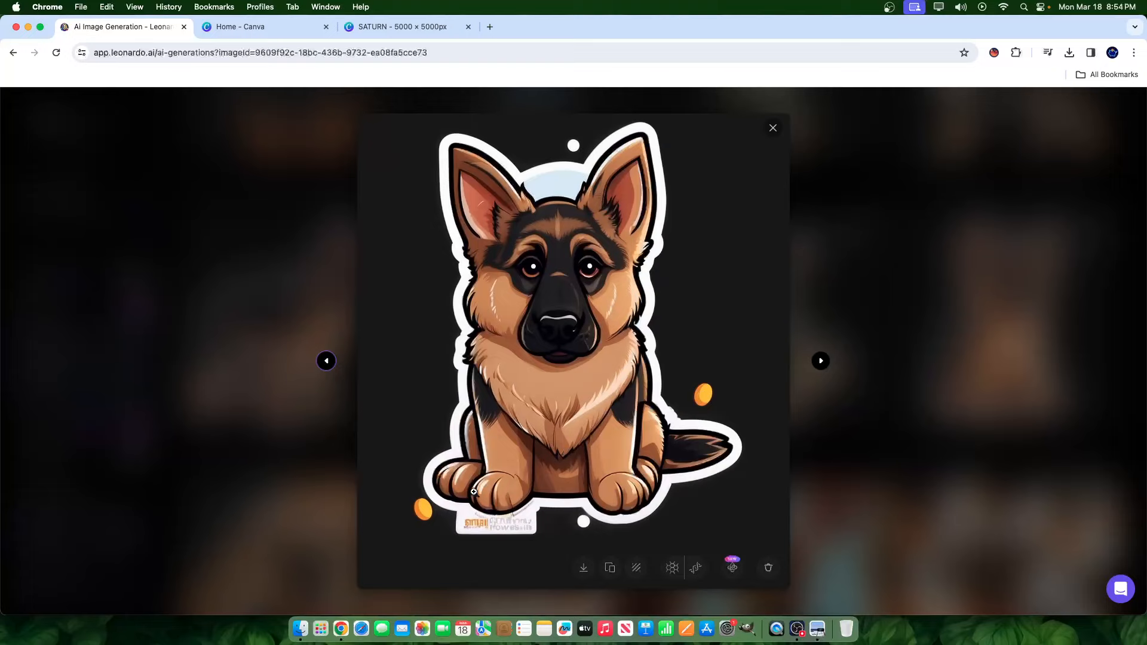
pyautogui.click(773, 127)
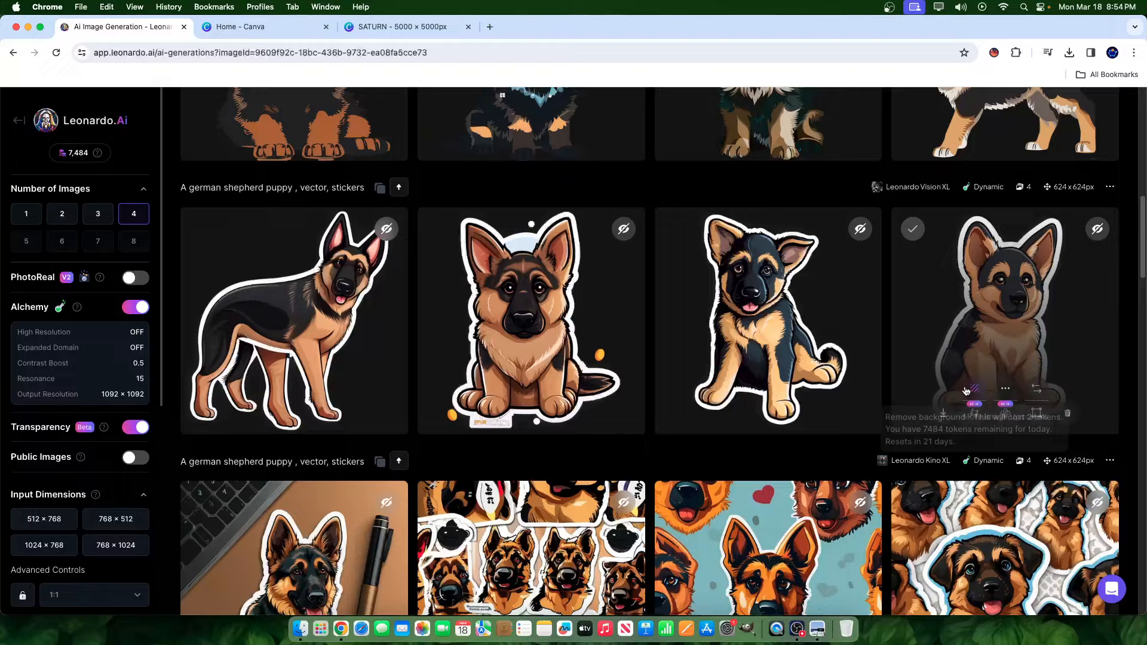
pyautogui.scroll(-3)
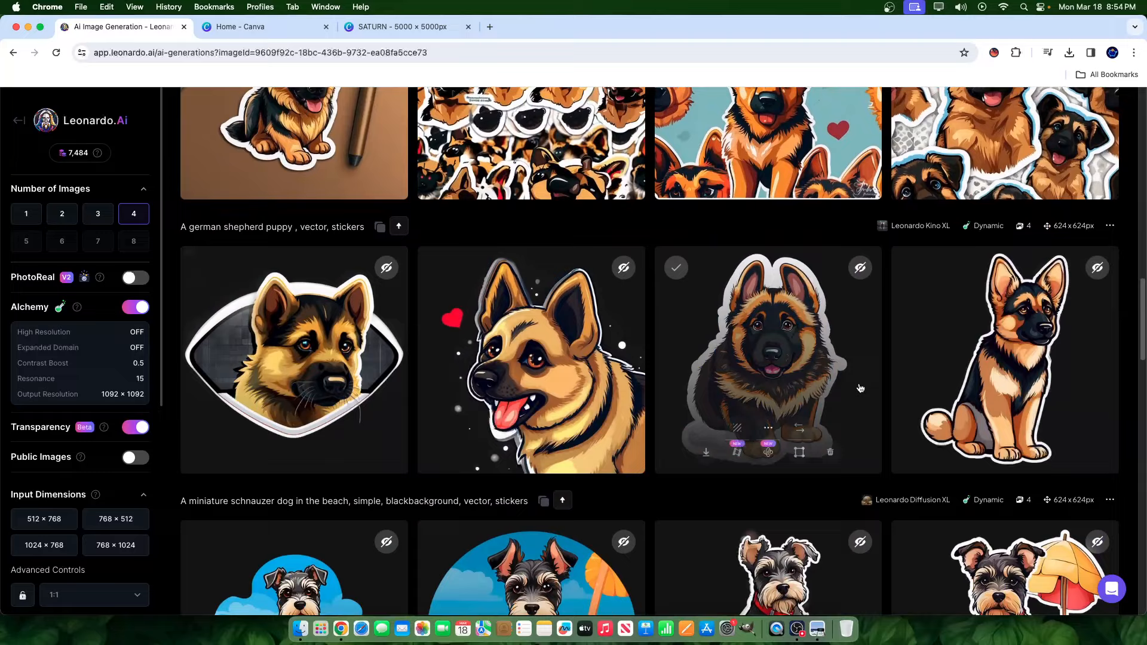
pyautogui.scroll(-3)
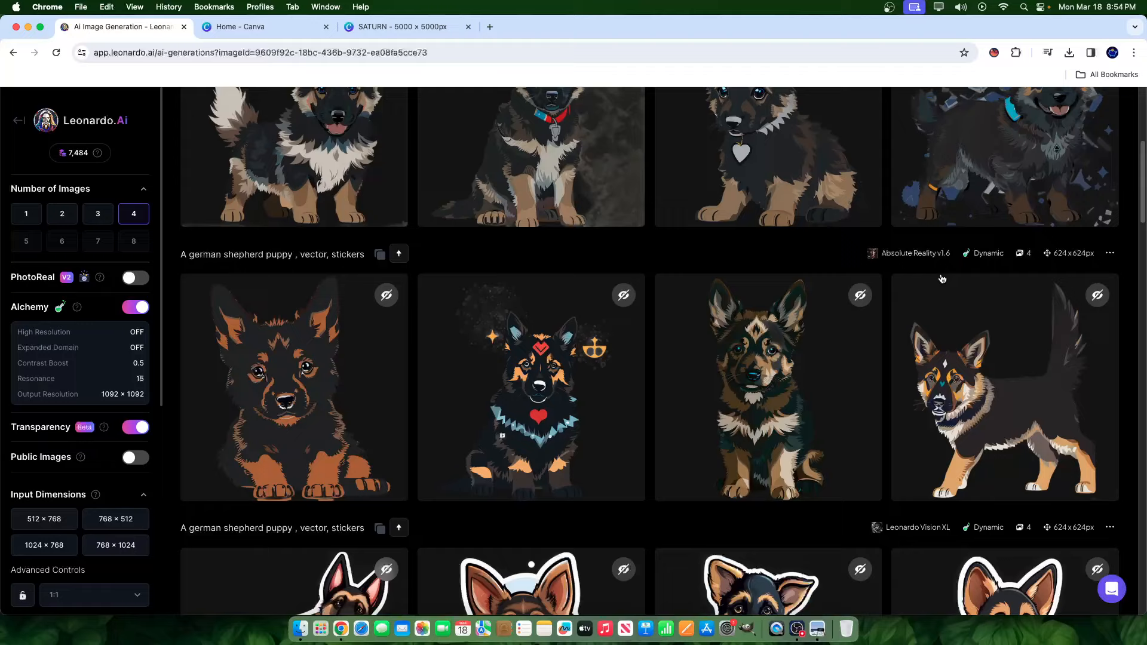
pyautogui.click(767, 387)
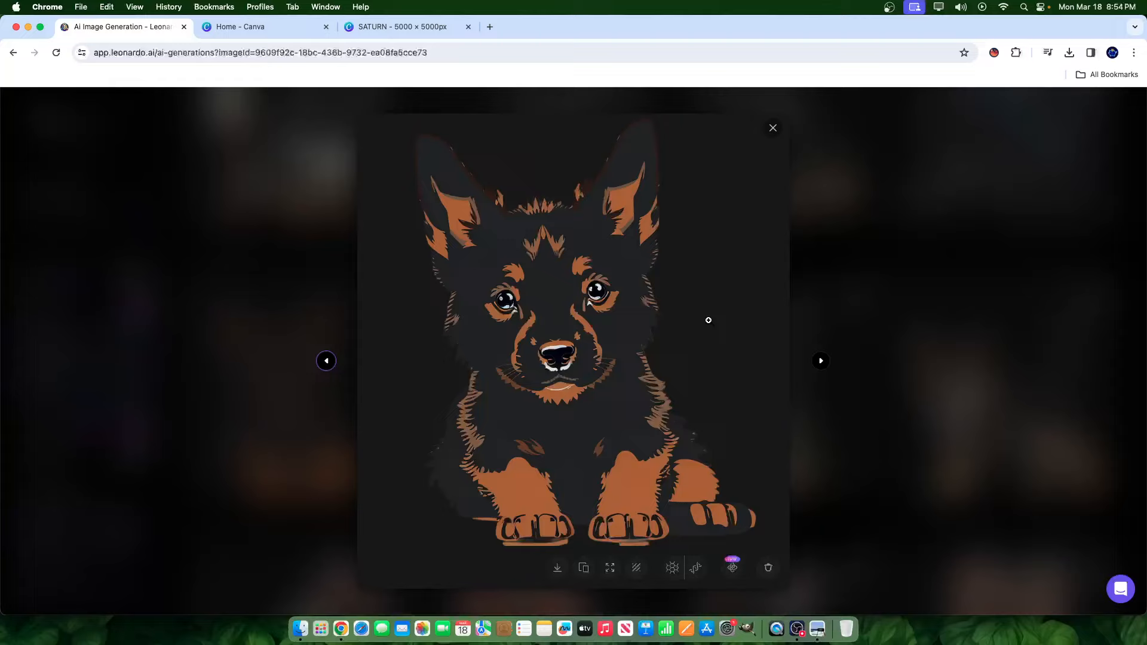
pyautogui.click(773, 128)
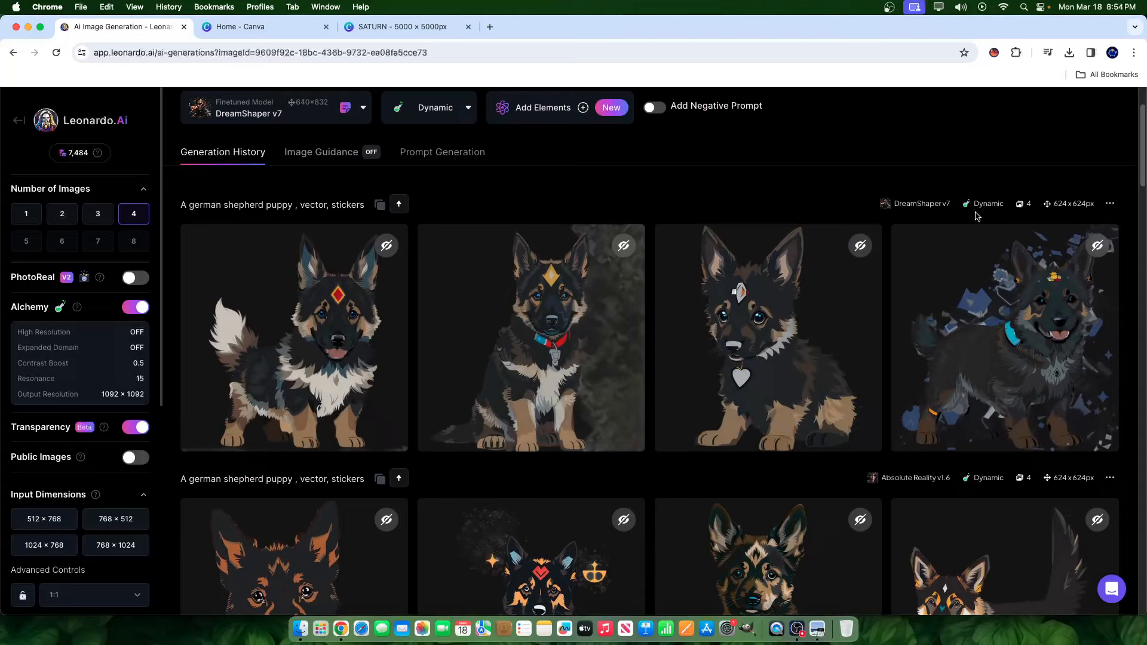
pyautogui.click(294, 338)
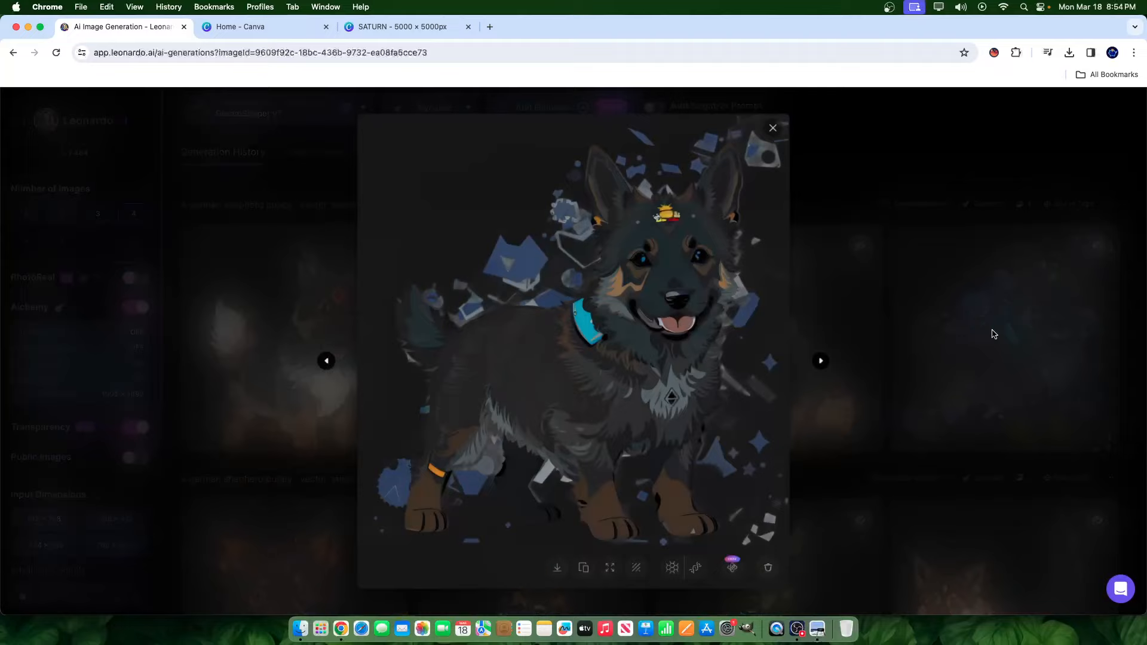
pyautogui.click(772, 128)
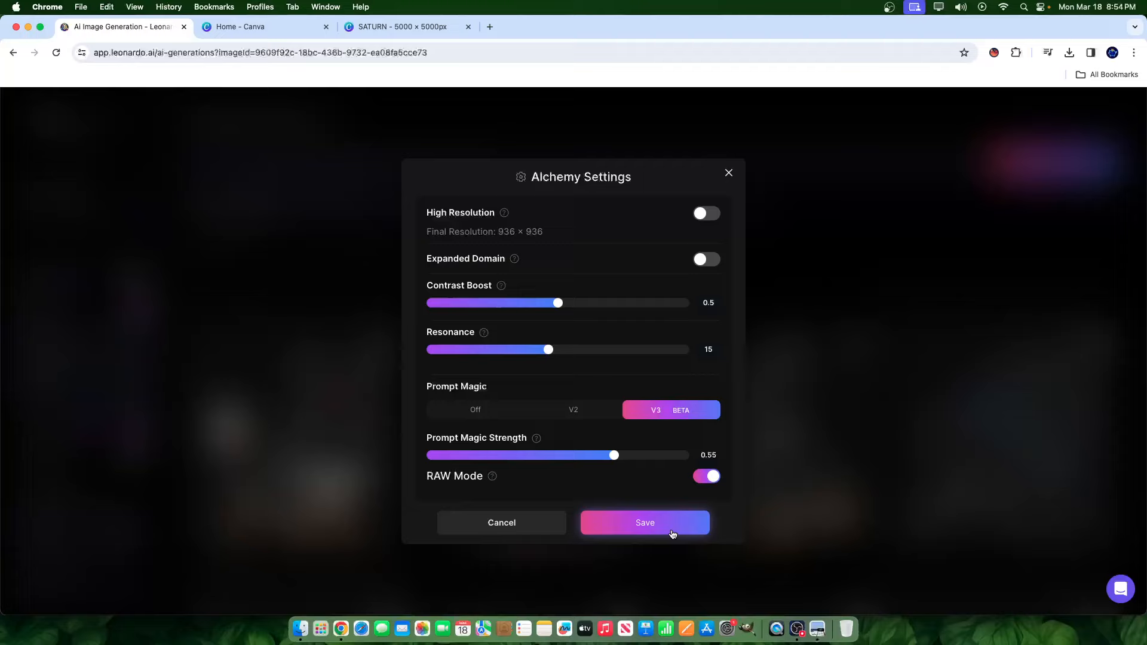
# - In Alchemy Settings, turn Prompt Magic off and close the dialog
pyautogui.click(646, 522)
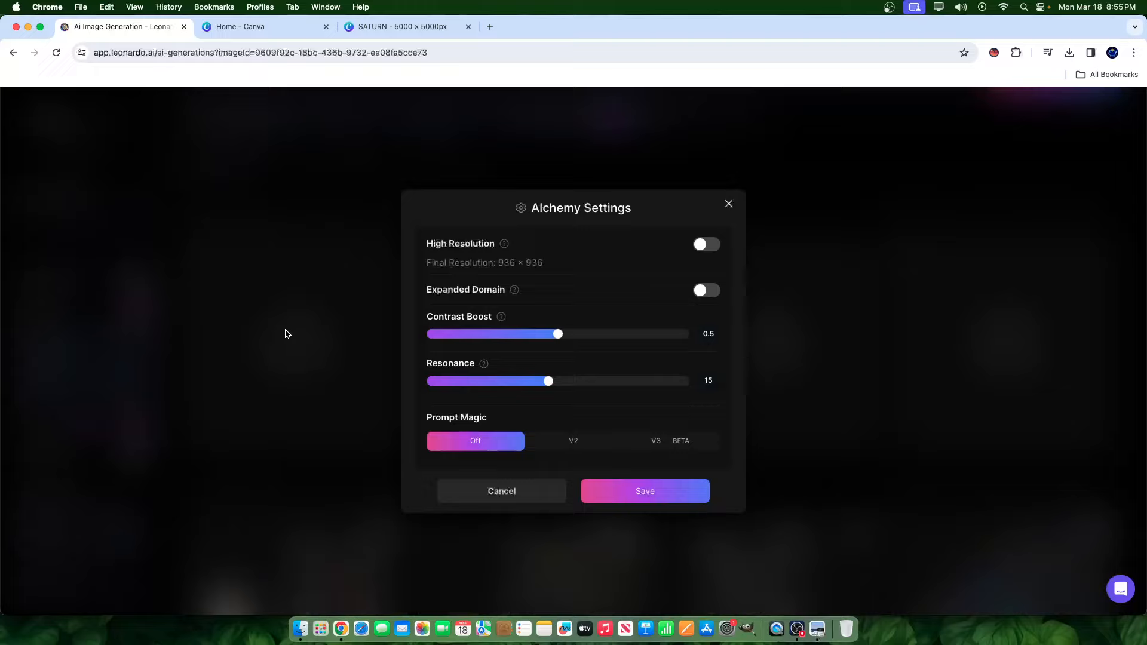
pyautogui.click(645, 492)
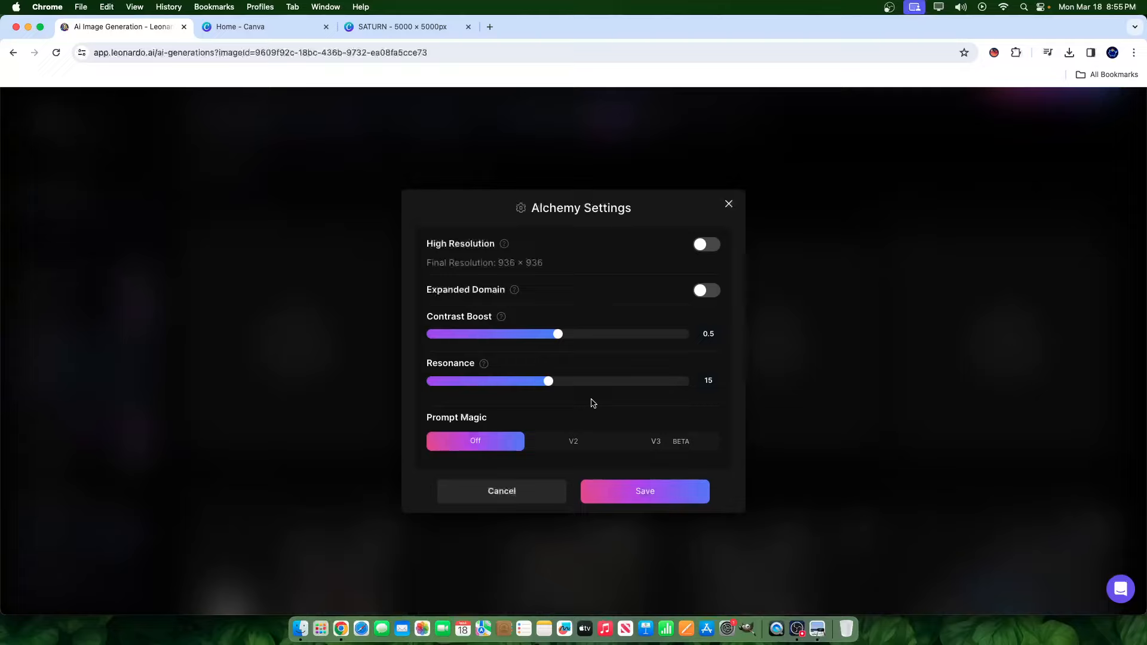
pyautogui.click(644, 491)
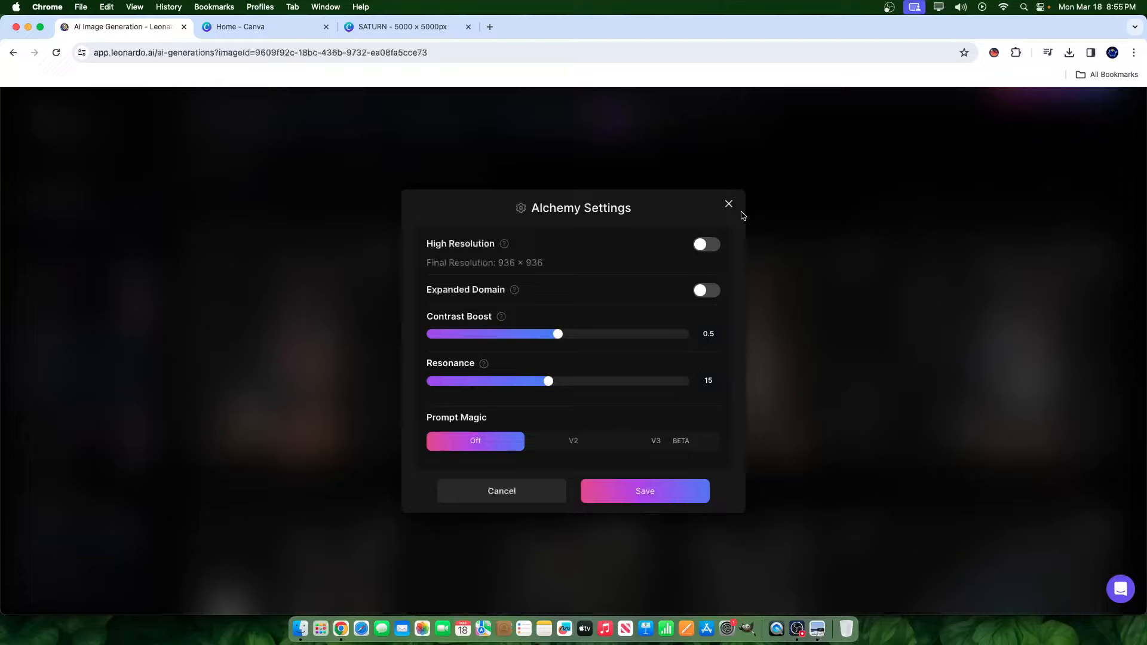
pyautogui.click(729, 204)
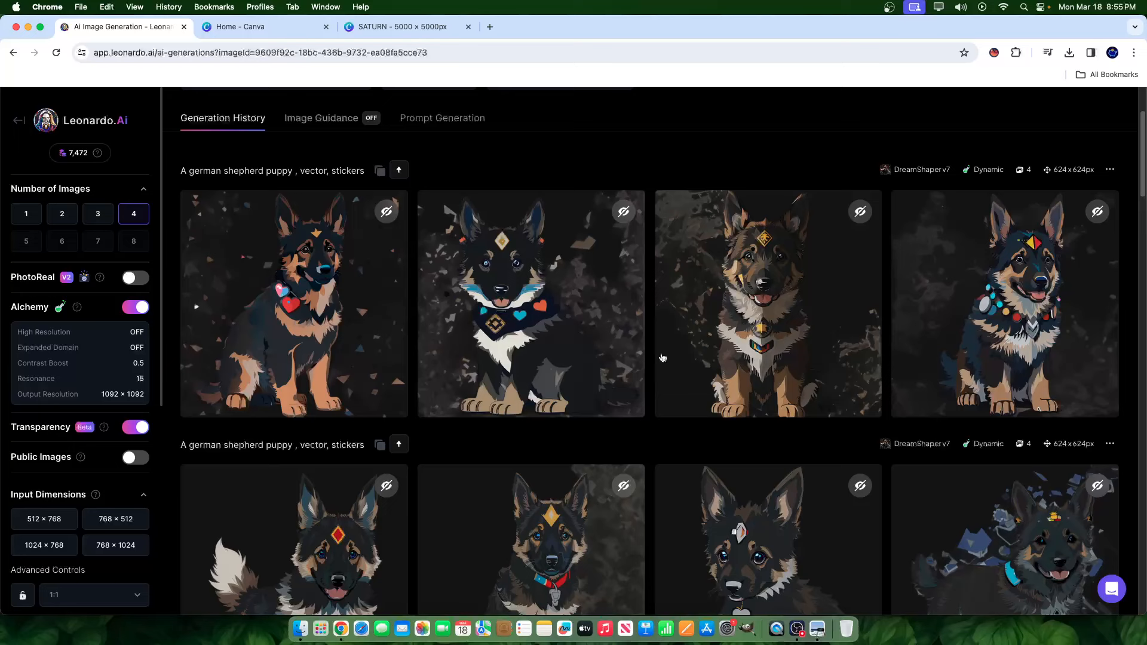
pyautogui.scroll(-3)
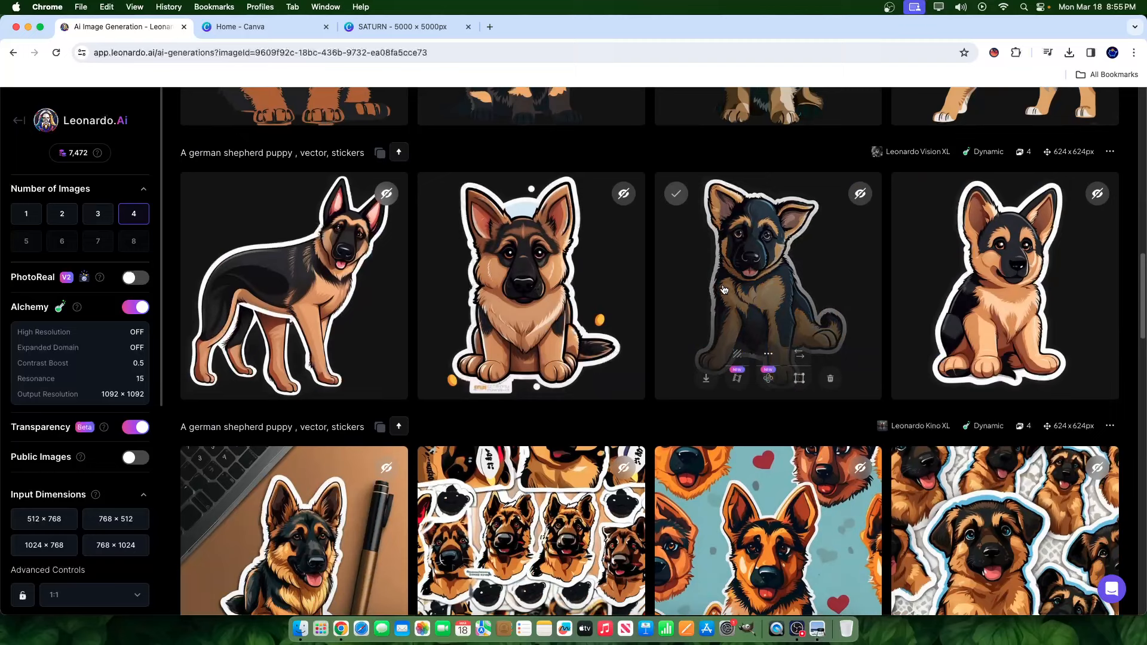
pyautogui.scroll(-3)
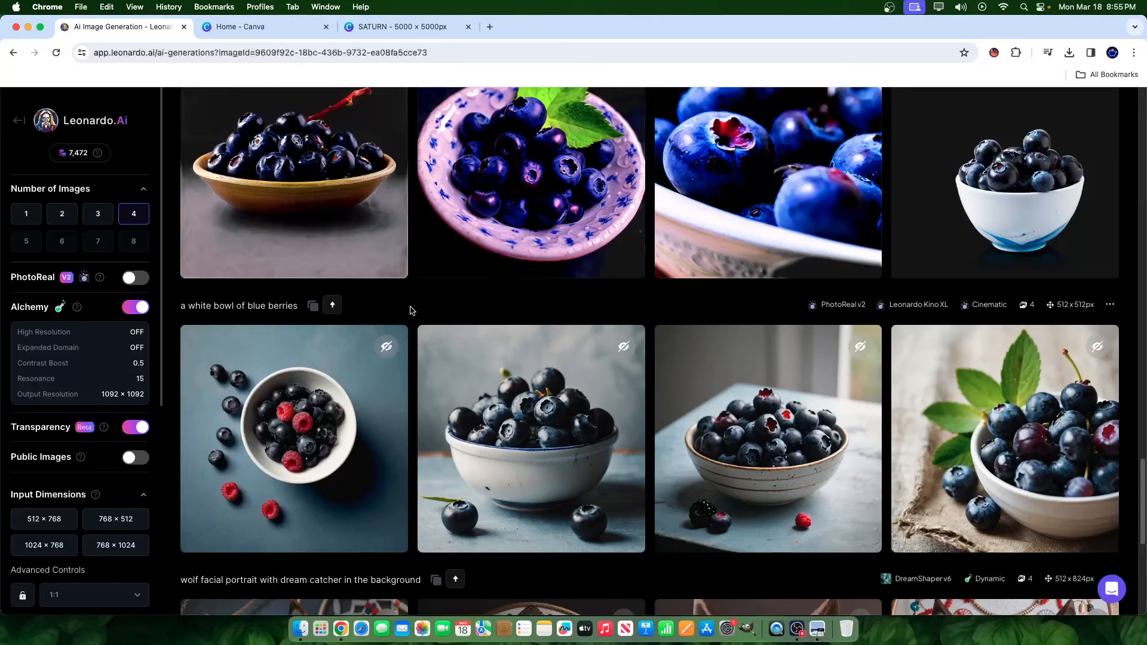
pyautogui.scroll(-3)
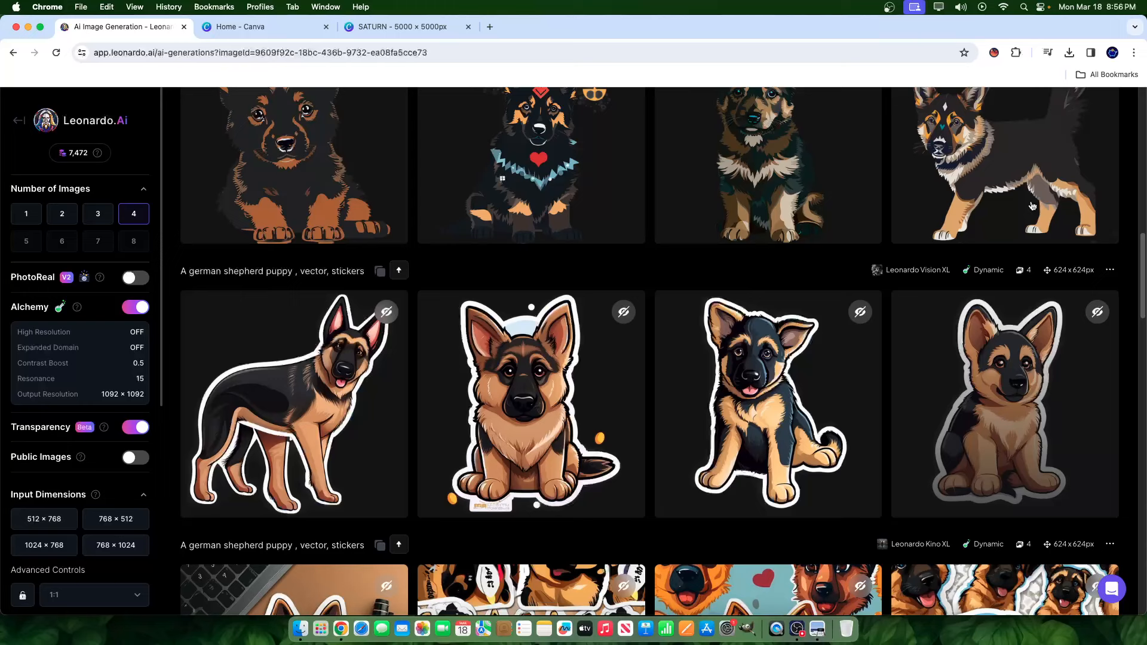
pyautogui.scroll(-3)
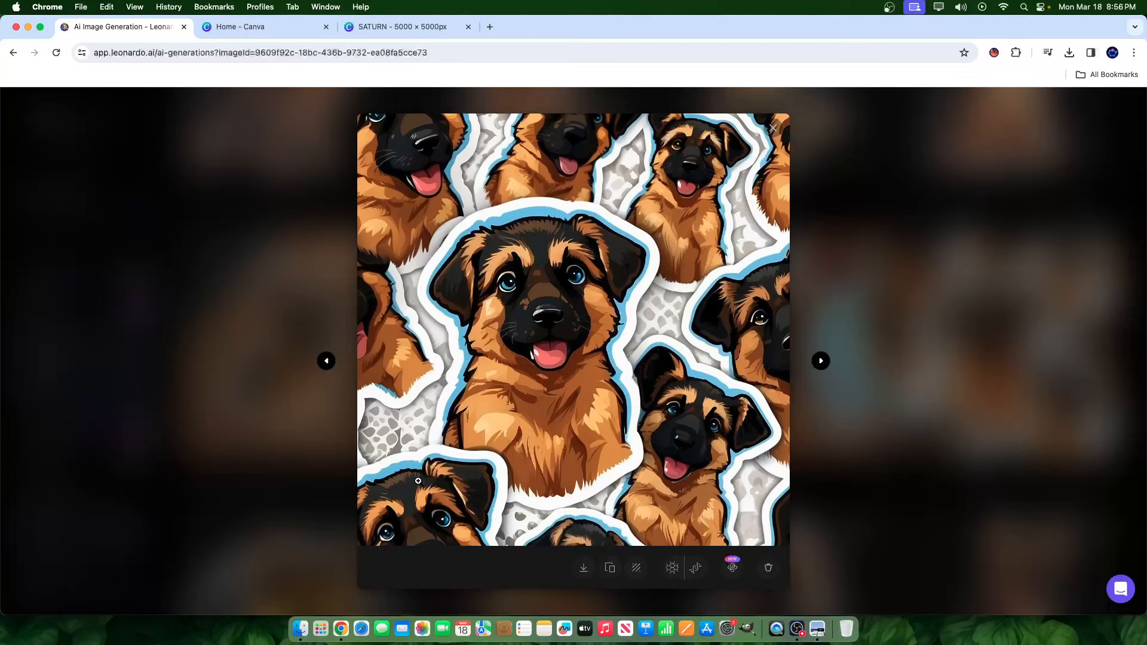
pyautogui.click(773, 127)
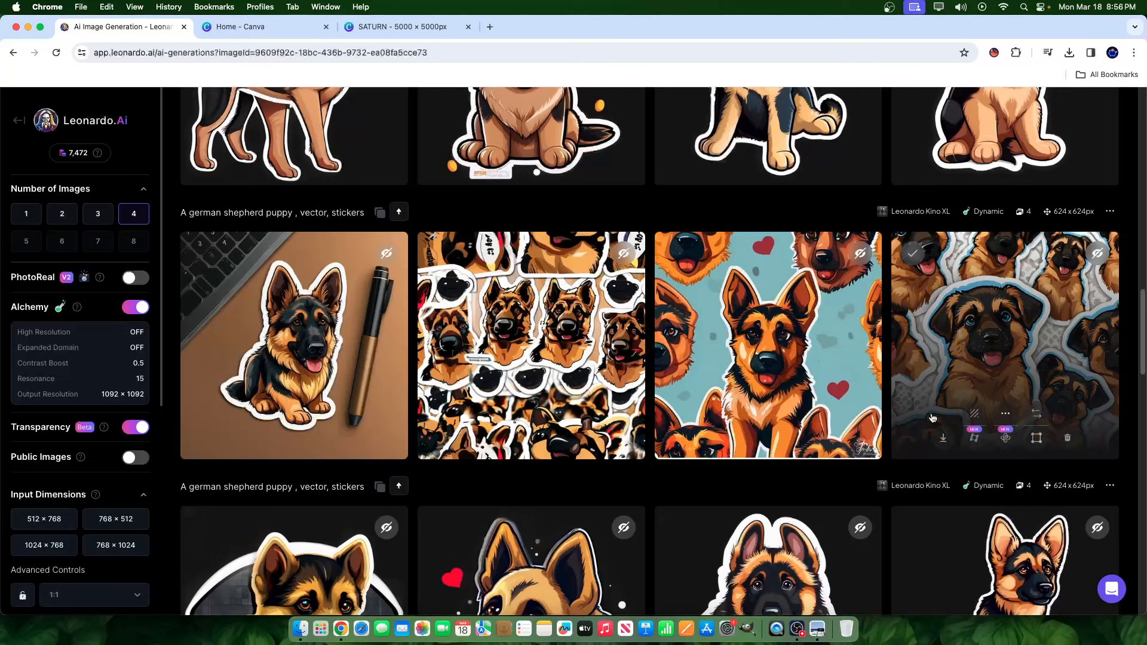